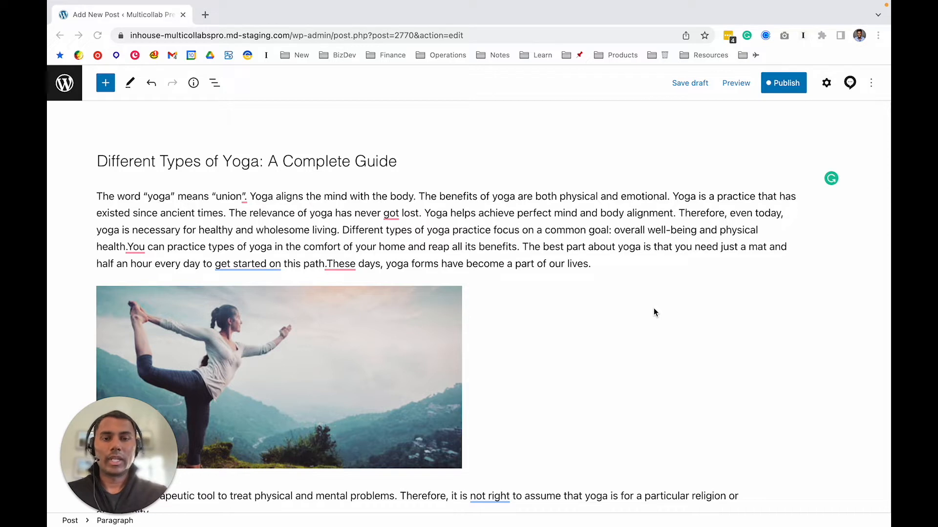
mouse_move(564, 234)
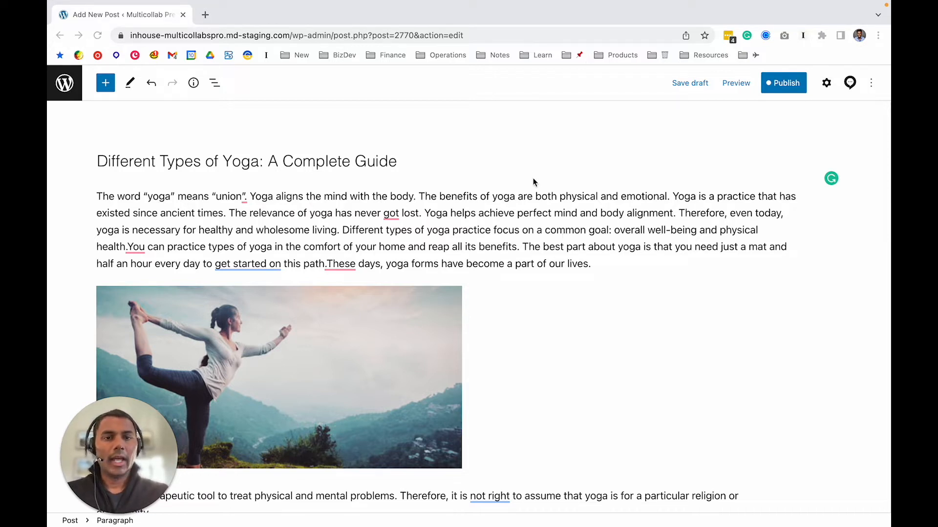
mouse_move(807, 150)
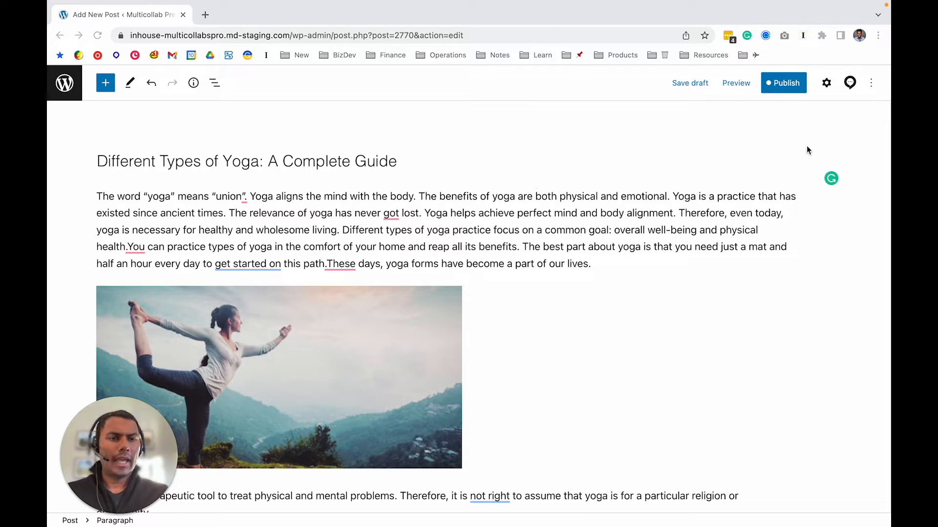
mouse_move(554, 228)
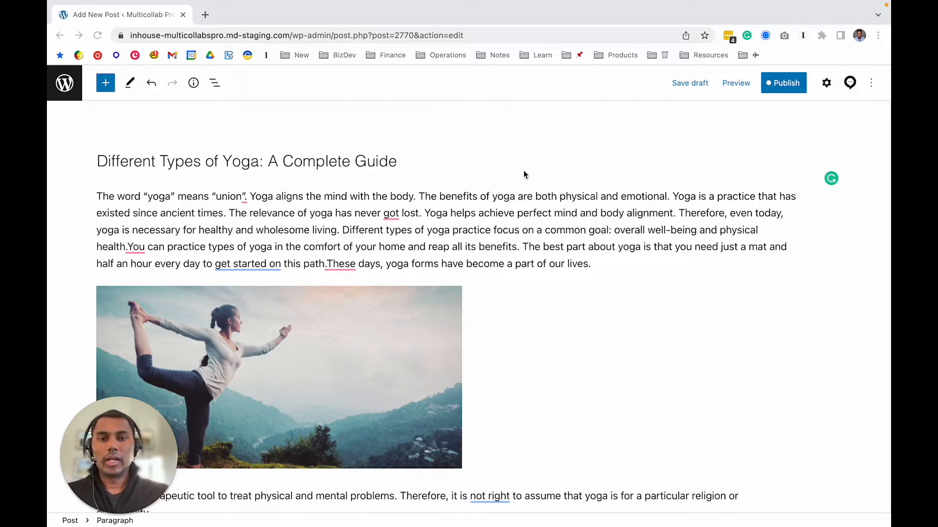
mouse_move(528, 207)
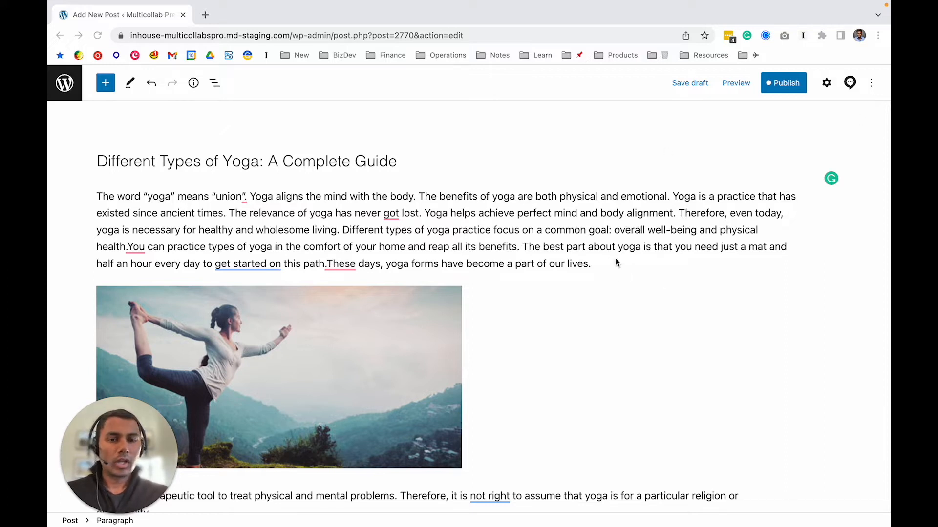
mouse_move(411, 223)
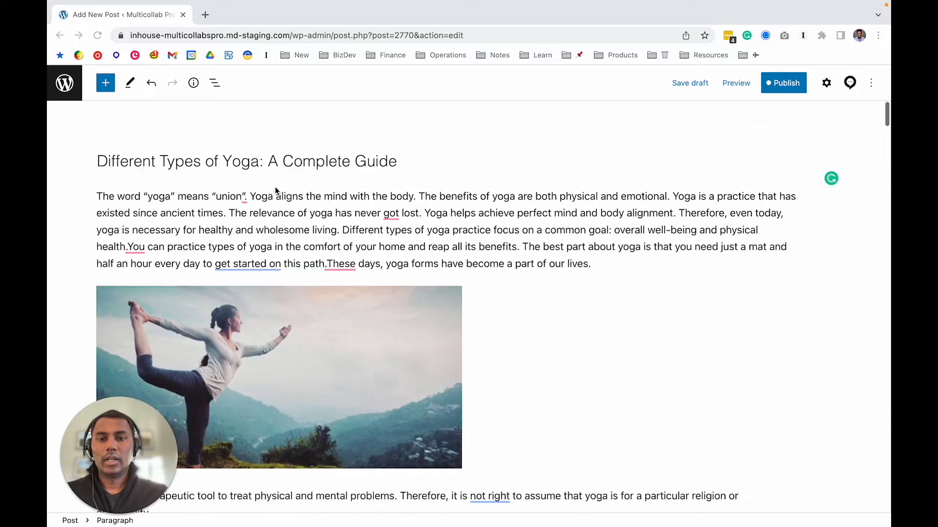
mouse_move(508, 227)
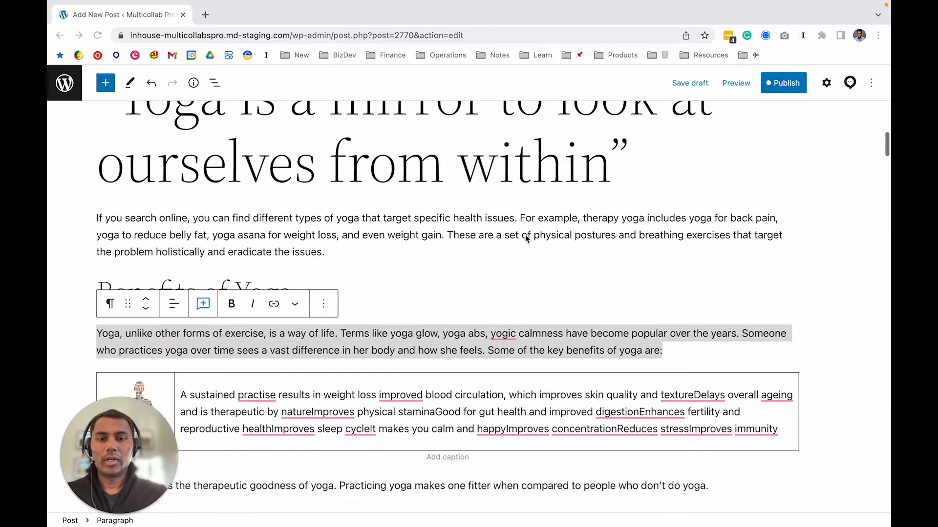
Scroll to the opening paragraph of the yoga post and focus it
scroll("down", 3)
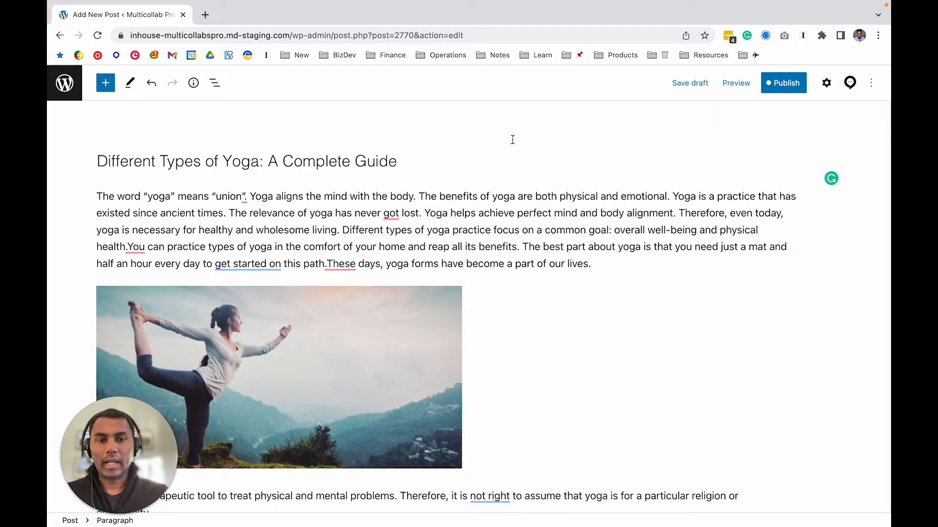
scroll("down", 3)
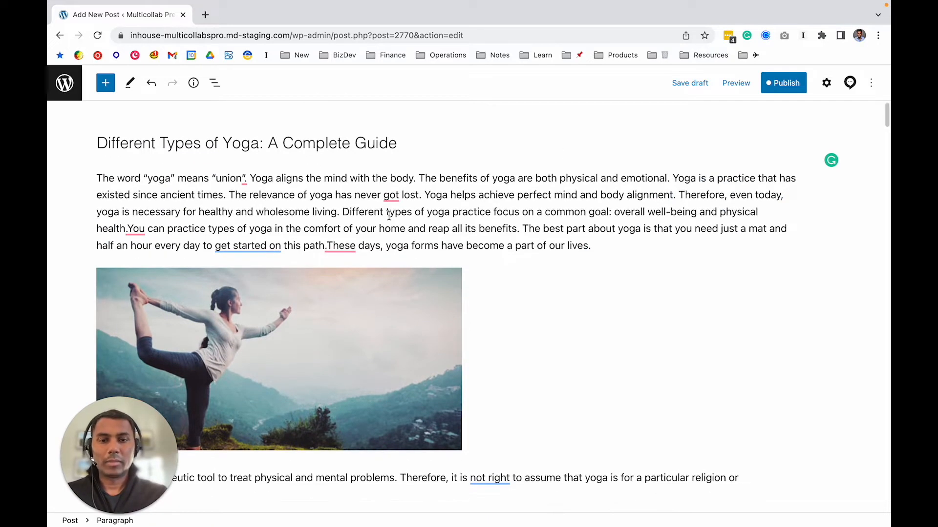
left_click(281, 195)
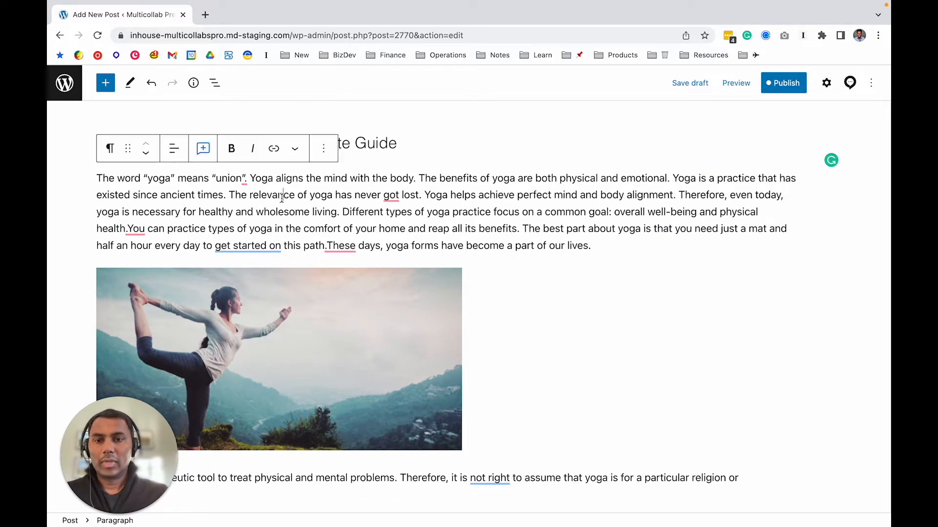
scroll("down", 3)
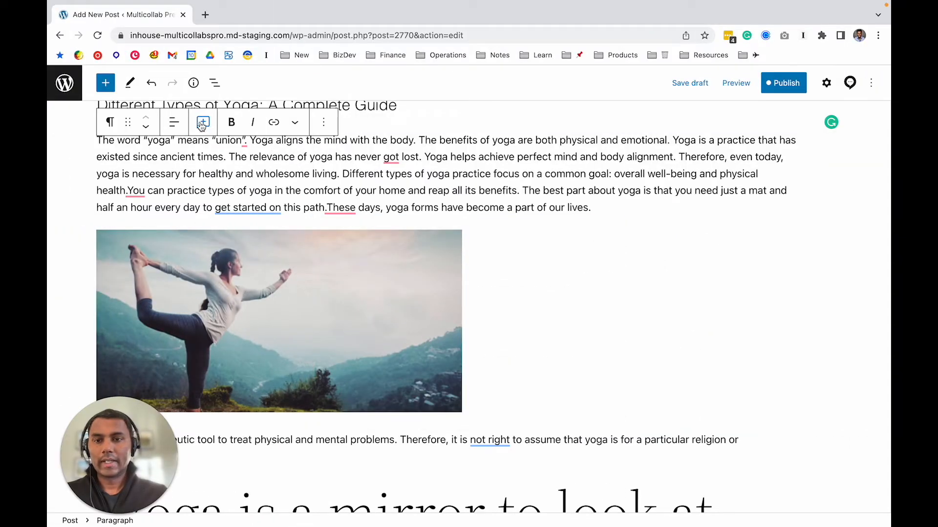
mouse_move(202, 123)
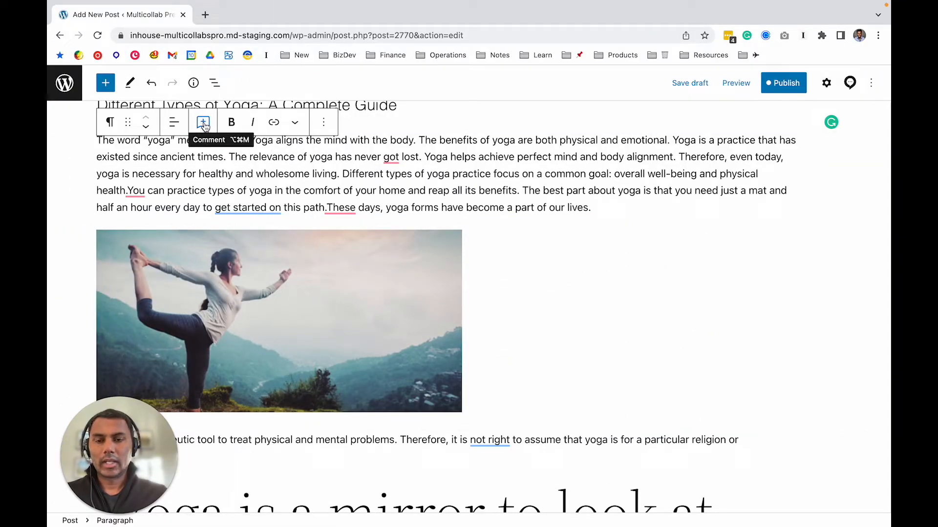
mouse_move(187, 157)
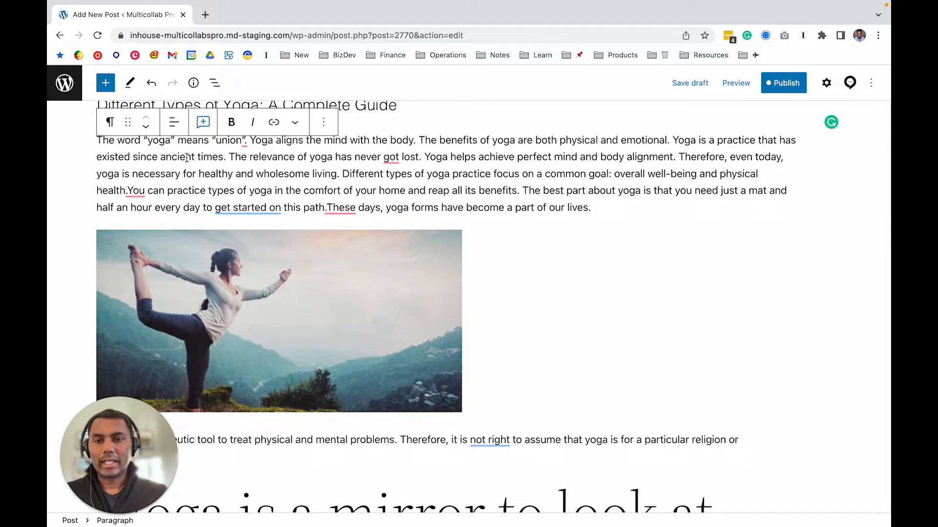
Comment "This is lovely!" on the phrase "The relevance of yoga has never"
left_click_drag(229, 157, 372, 173)
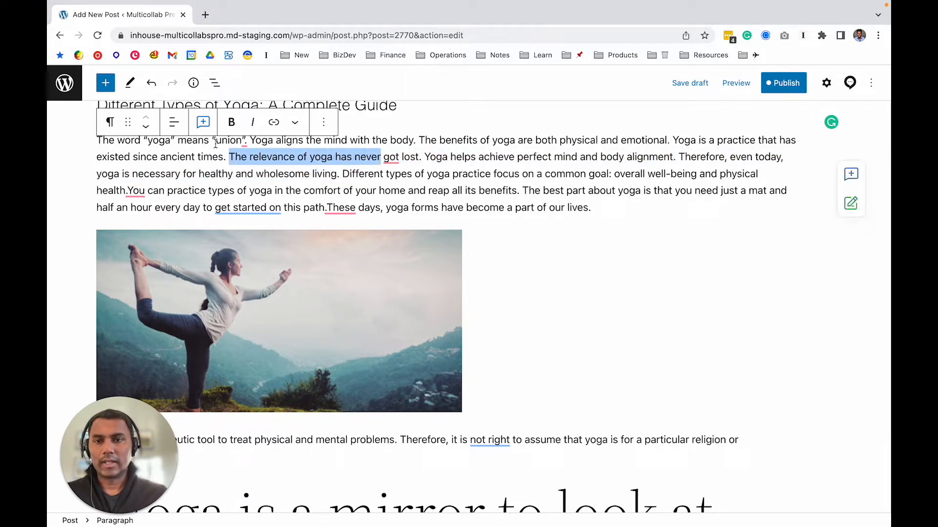
left_click(202, 122)
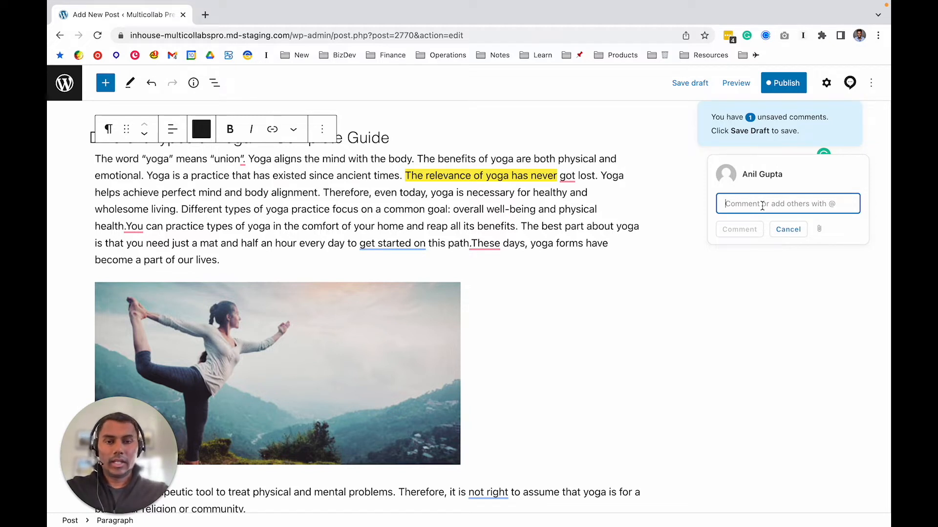
type("This is lovely!")
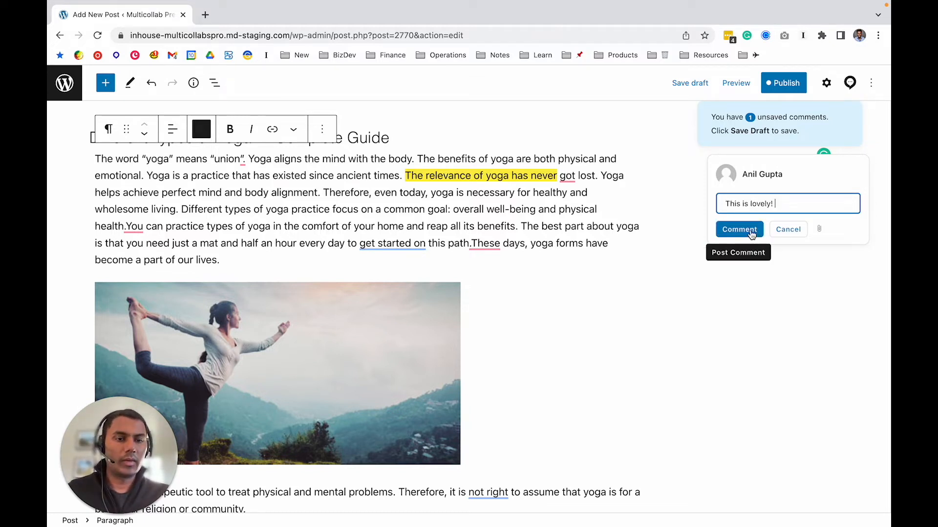
left_click(739, 229)
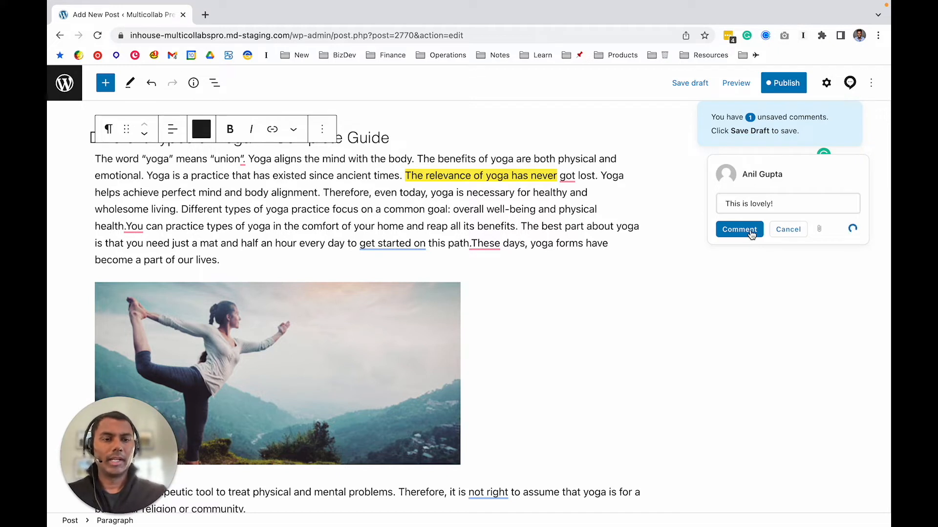
left_click(739, 229)
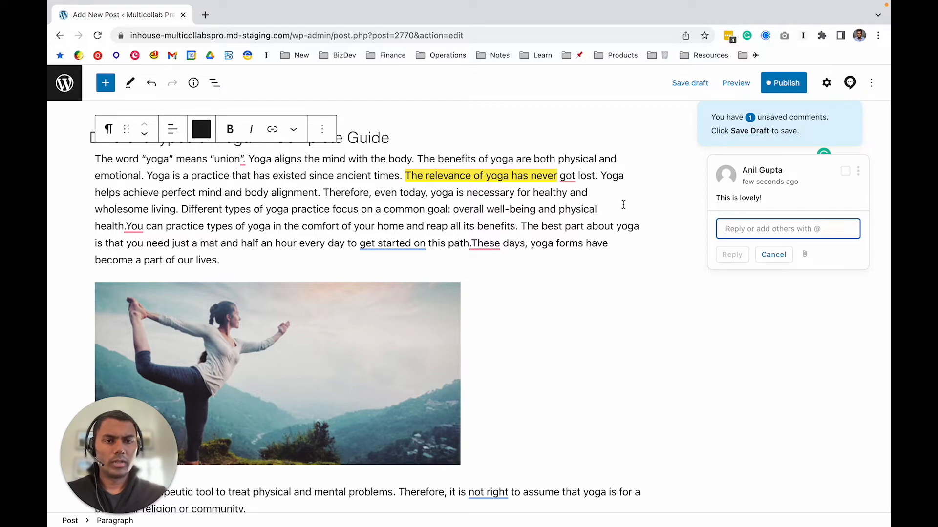
mouse_move(732, 197)
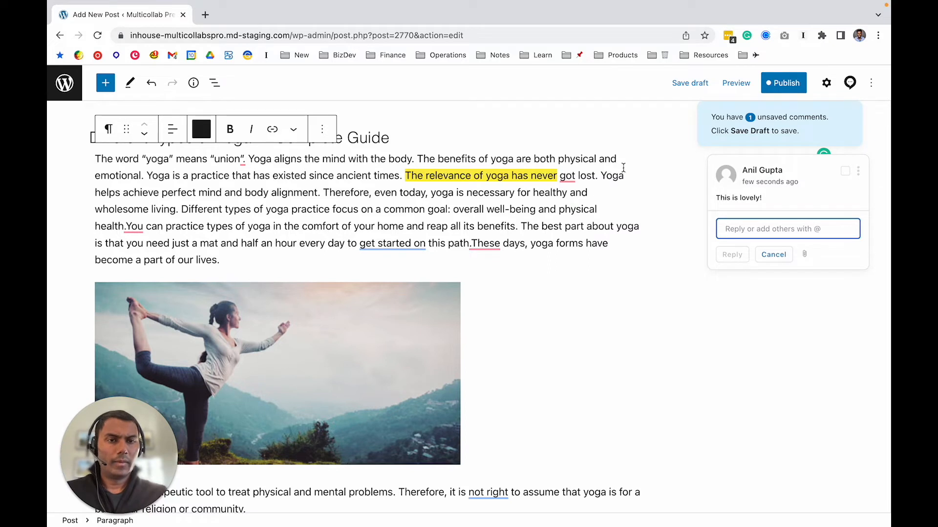
mouse_move(653, 142)
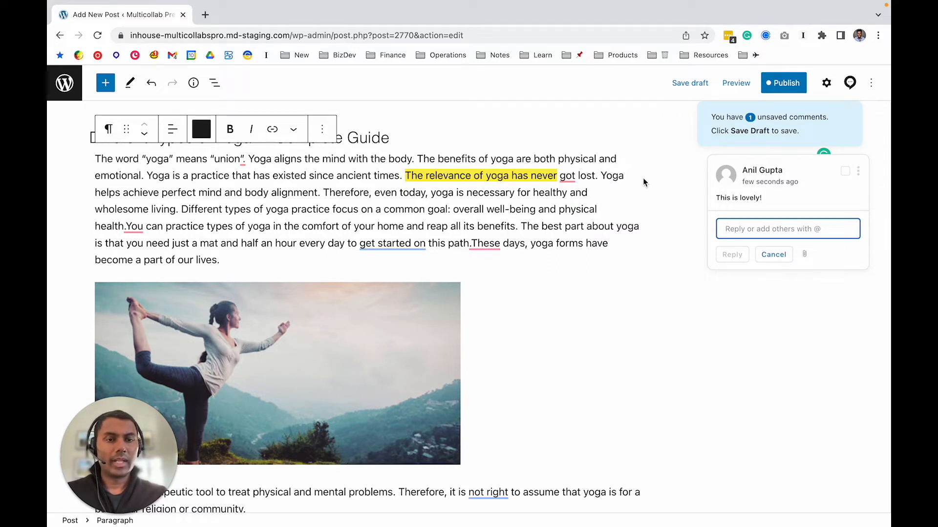
mouse_move(651, 224)
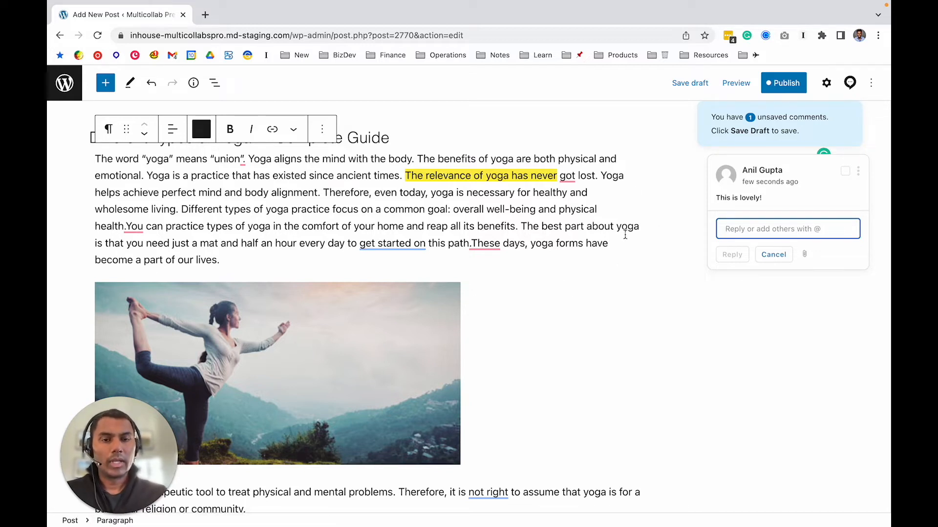
mouse_move(559, 209)
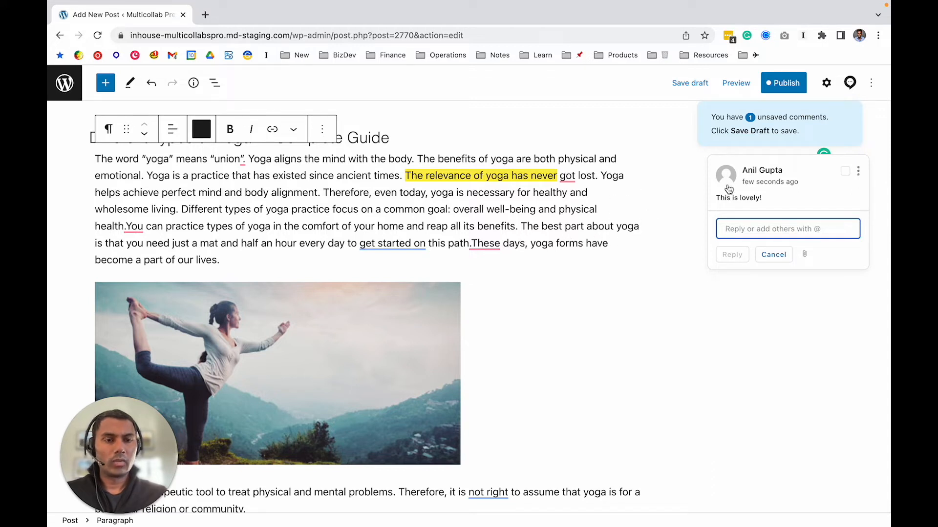
mouse_move(763, 200)
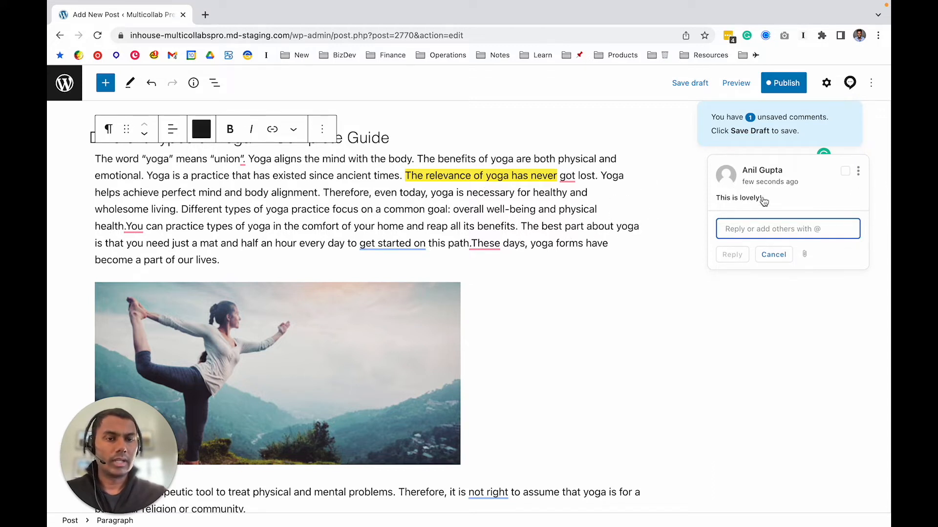
mouse_move(662, 212)
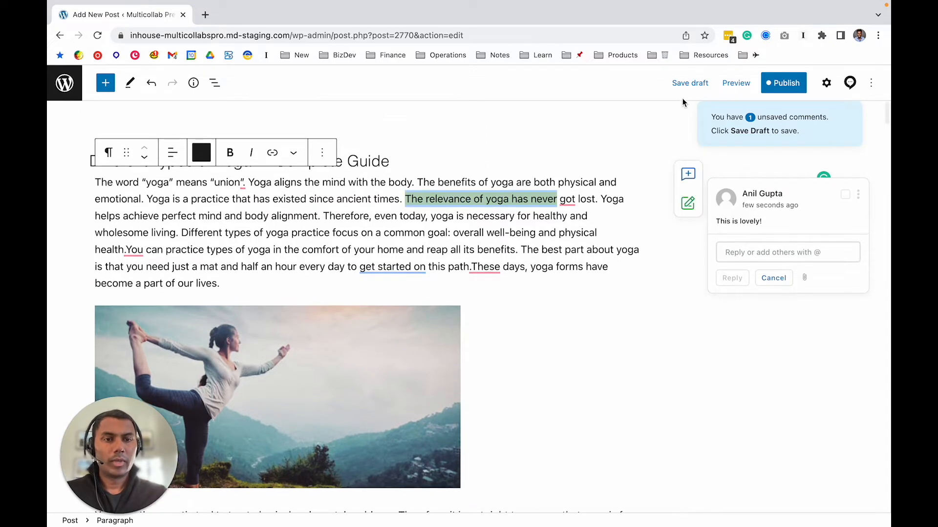
left_click(689, 83)
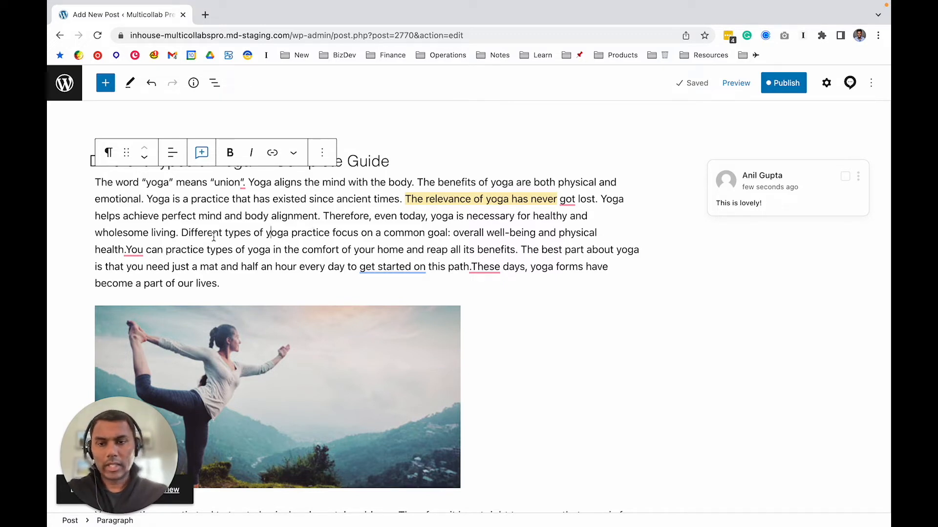
left_click_drag(181, 233, 309, 233)
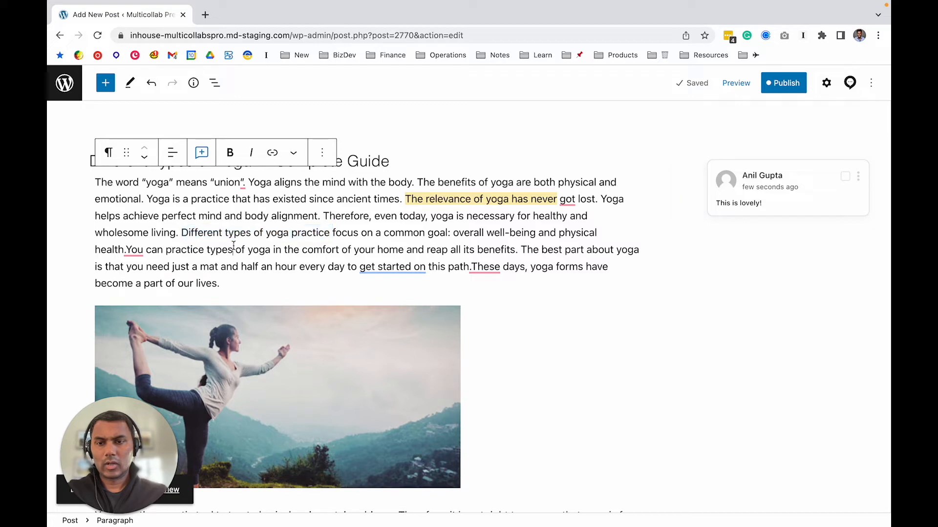
Comment "I think we should revise this!" on the "Different types of yoga" closing sentences
left_click_drag(180, 232, 219, 283)
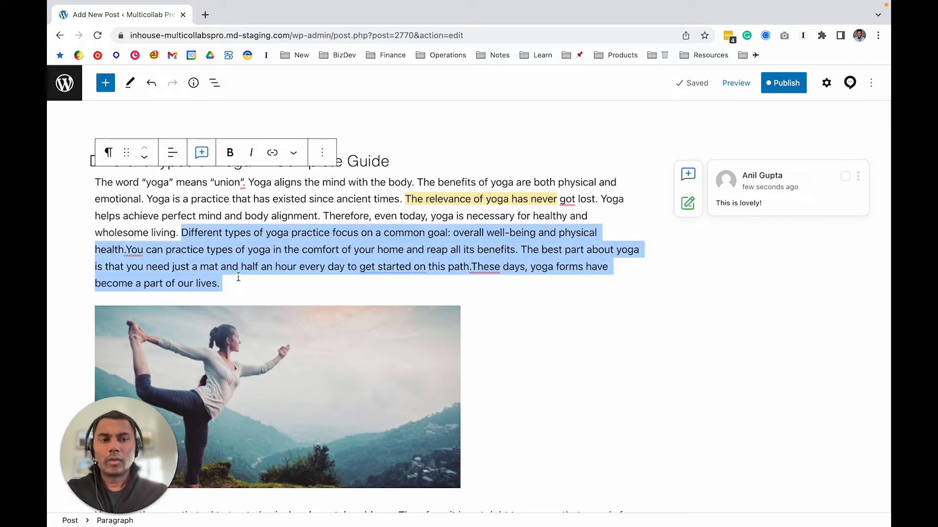
left_click(486, 267)
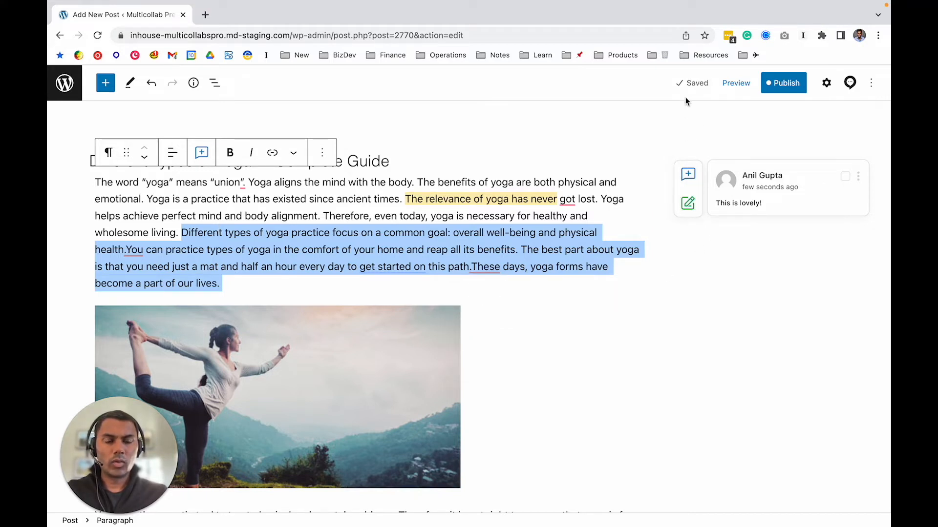
mouse_move(688, 174)
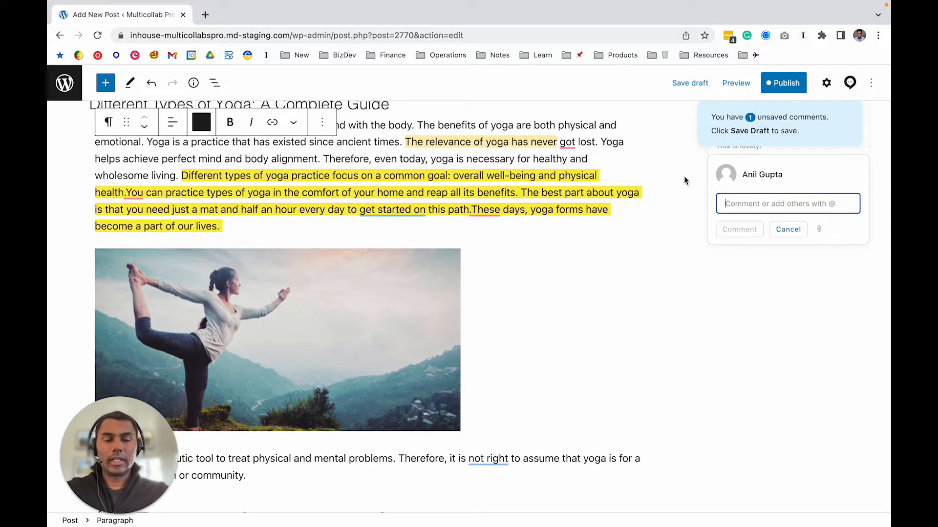
type("I")
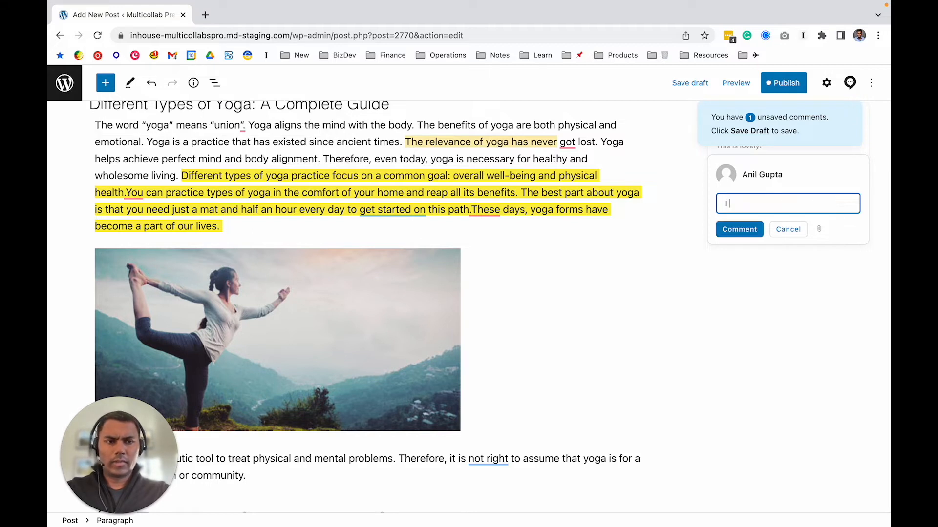
type("I think we should")
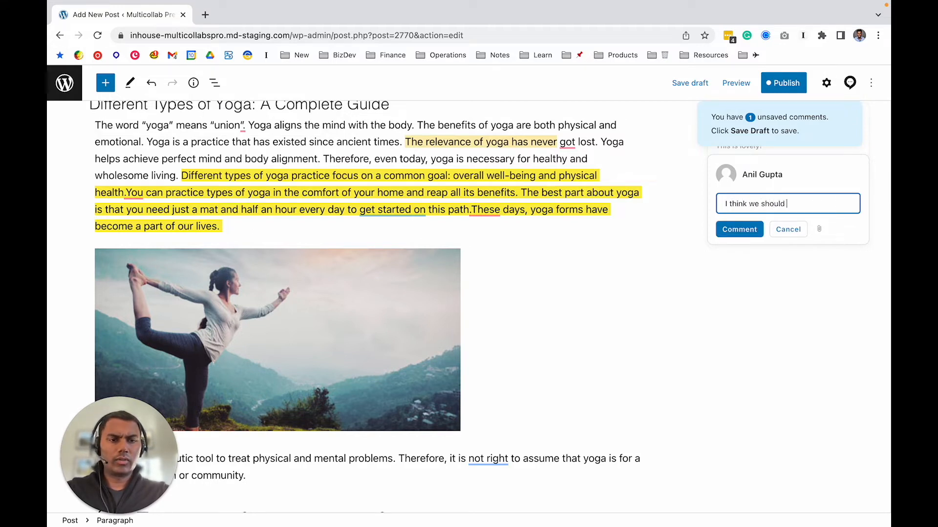
type("revise this!")
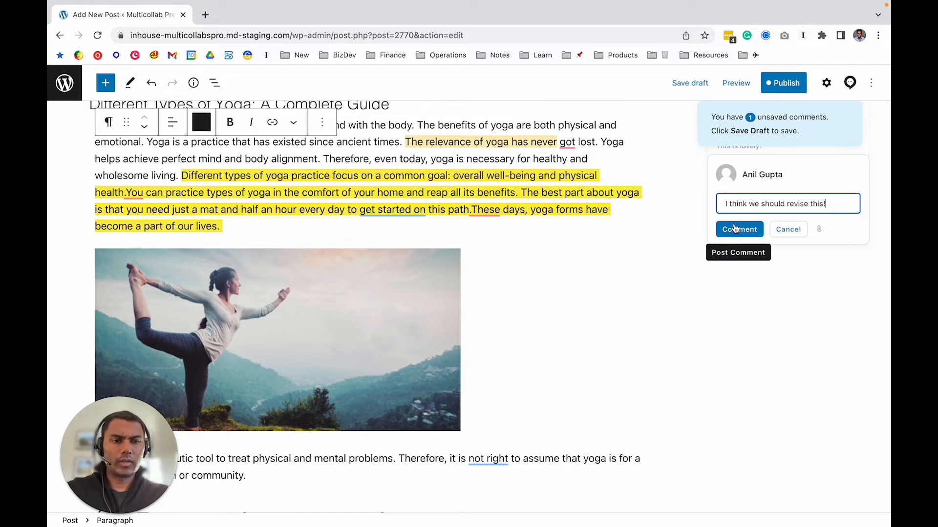
left_click(739, 229)
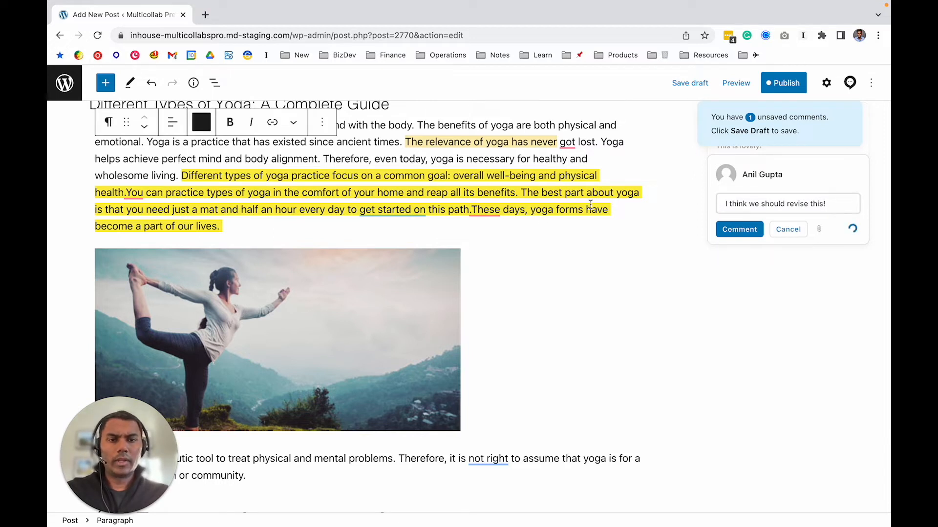
Comment "I don't like this image" on the photo of the woman doing a yoga pose
scroll("down", 3)
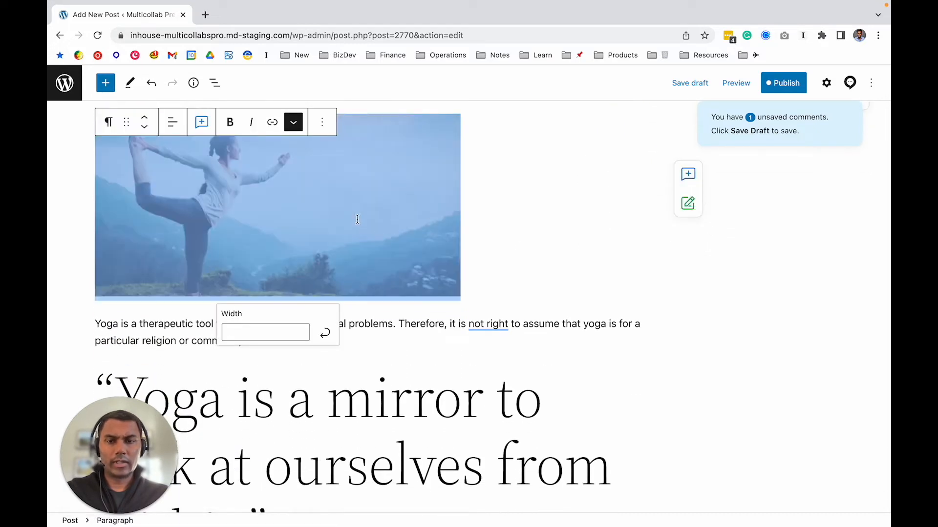
left_click(688, 173)
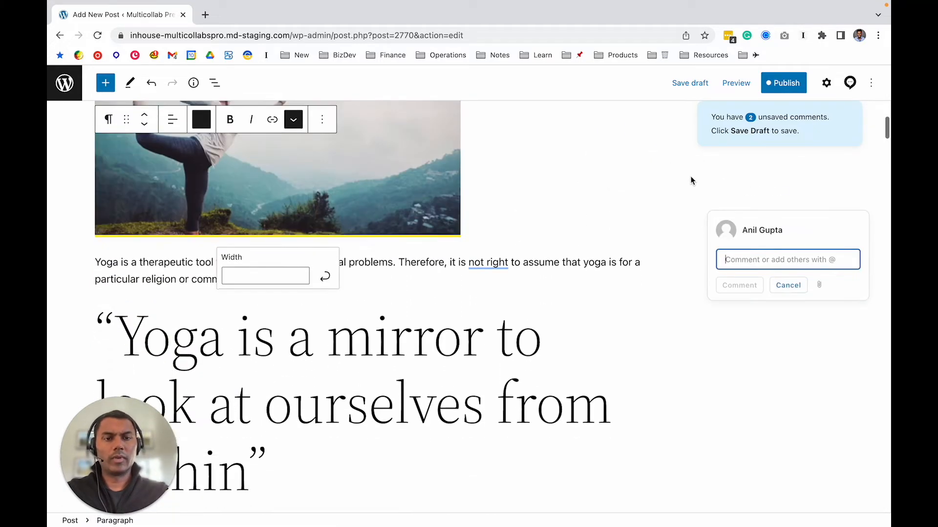
scroll("down", 3)
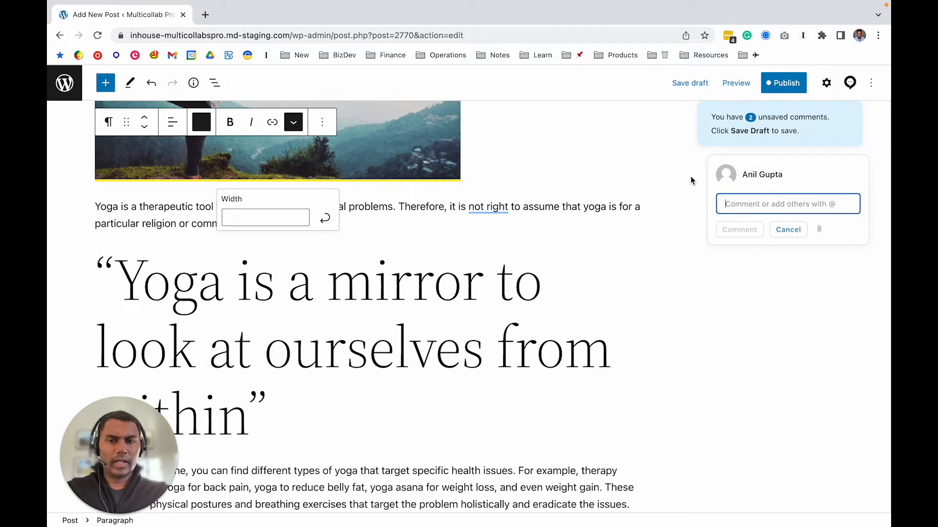
type("I don't like this image")
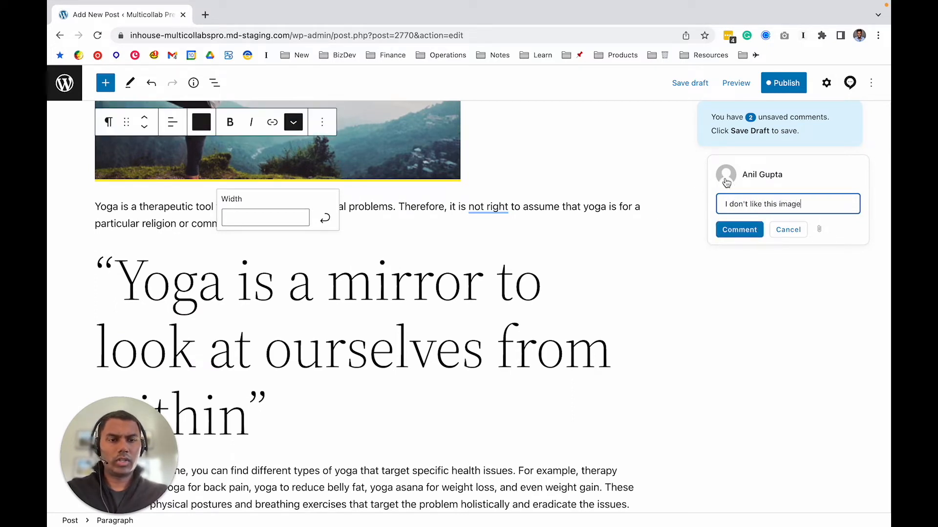
left_click(739, 230)
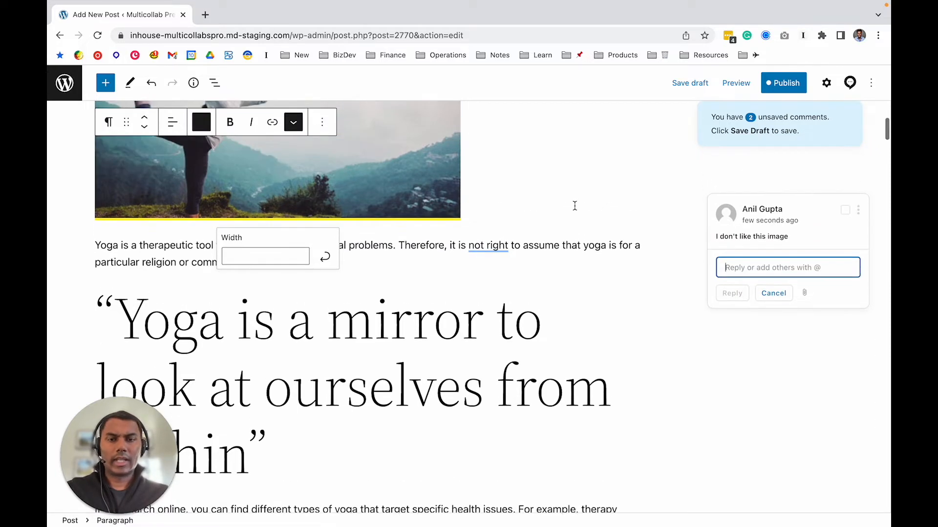
scroll("down", 3)
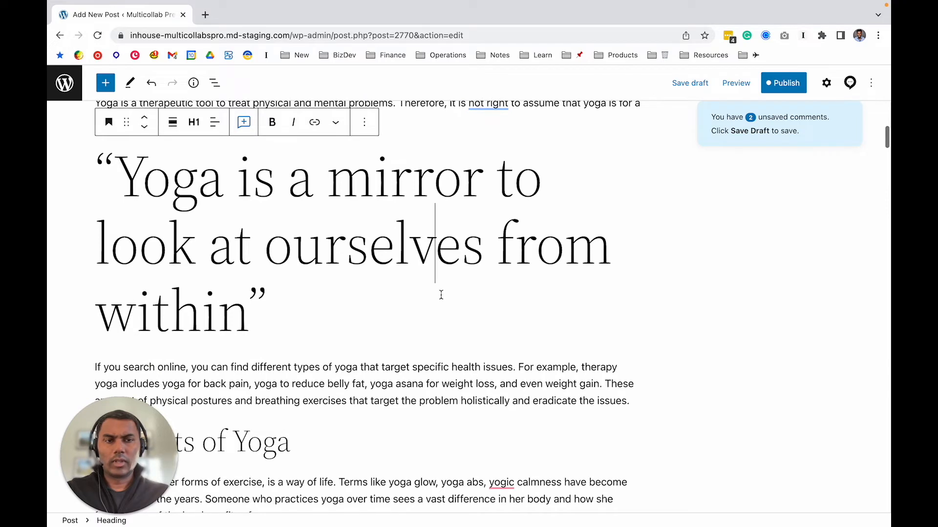
Scroll down toward the "If you search online" paragraph
scroll("down", 3)
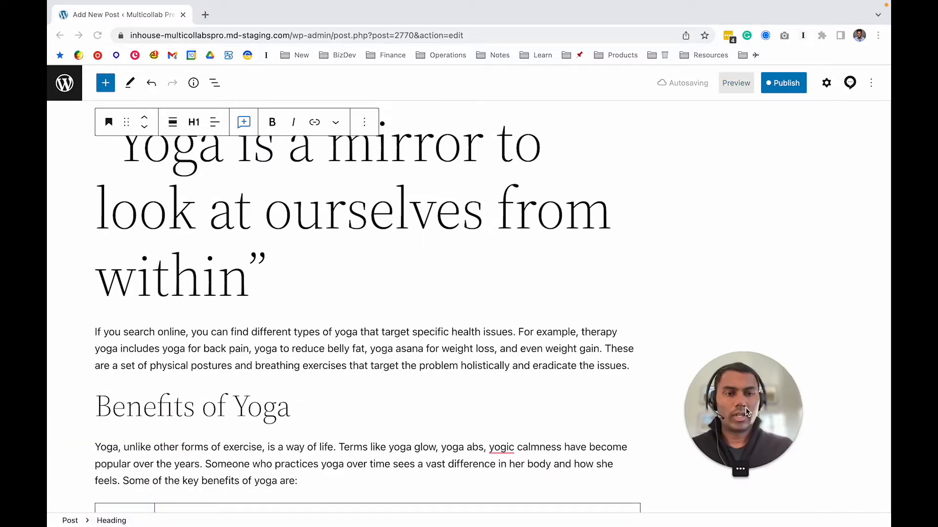
mouse_move(255, 165)
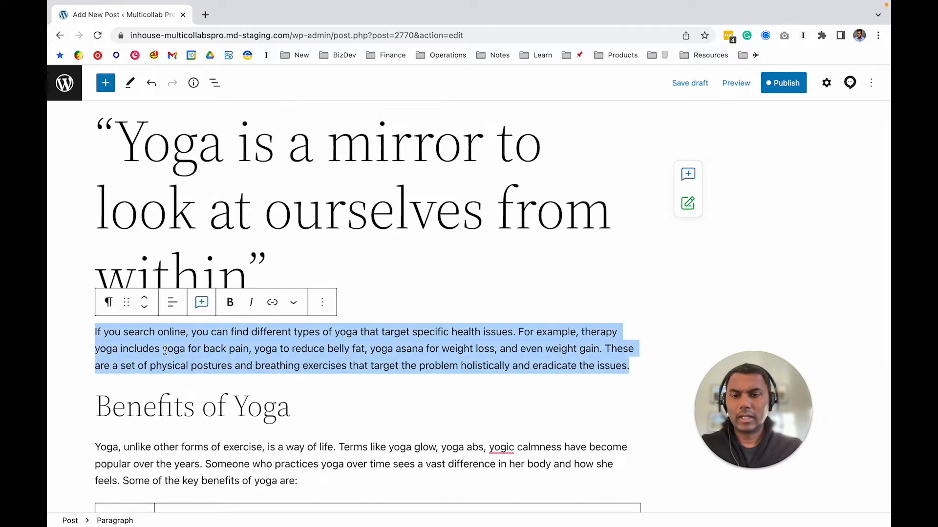
mouse_move(200, 303)
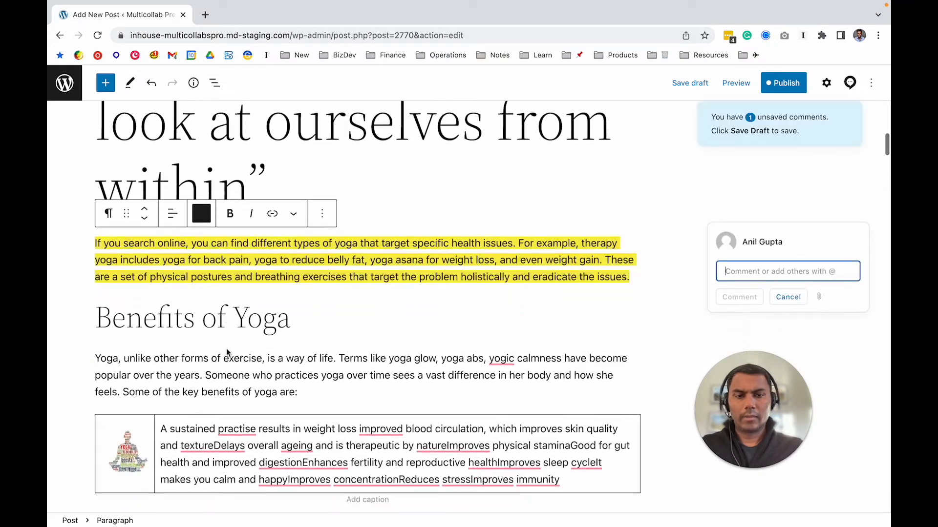
scroll("down", 3)
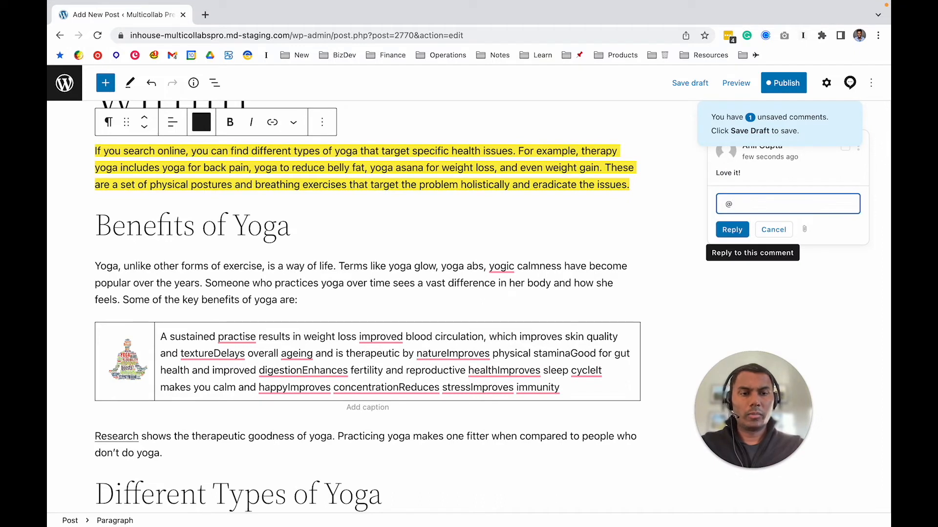
type("poo")
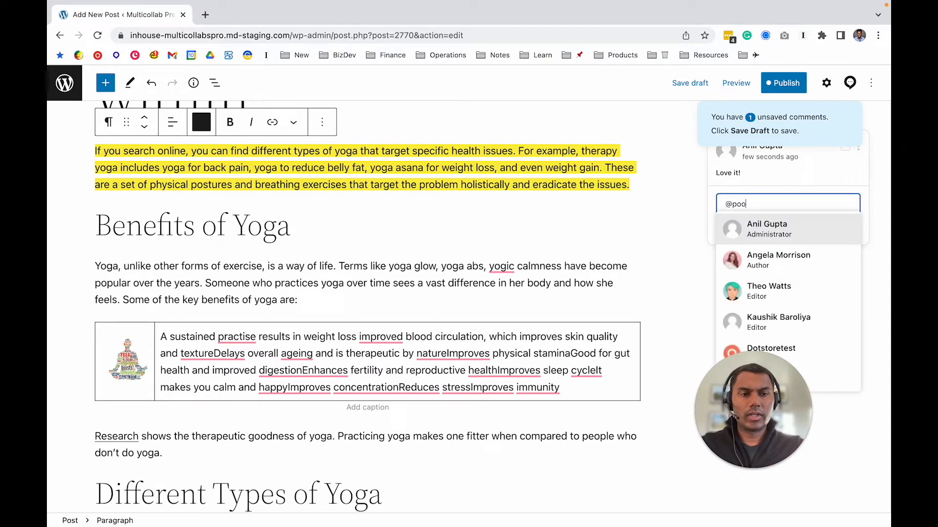
type("j")
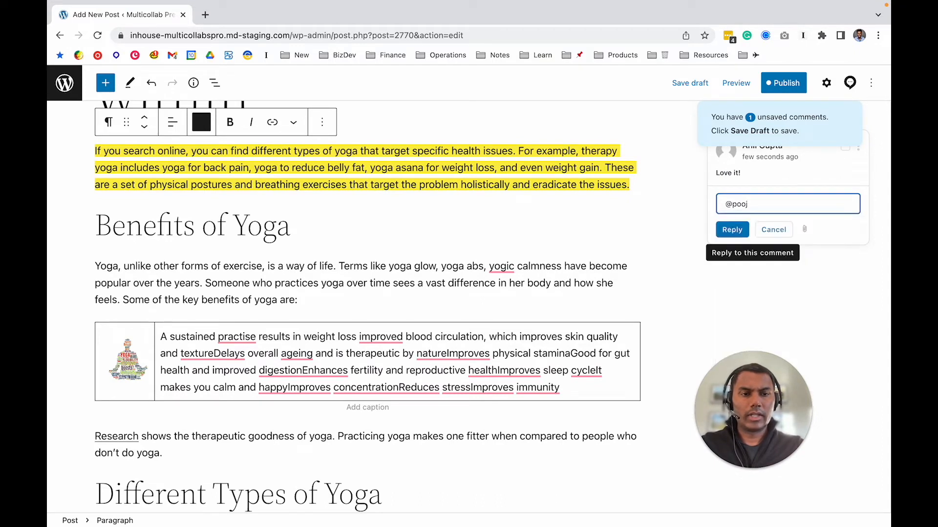
type("@kau")
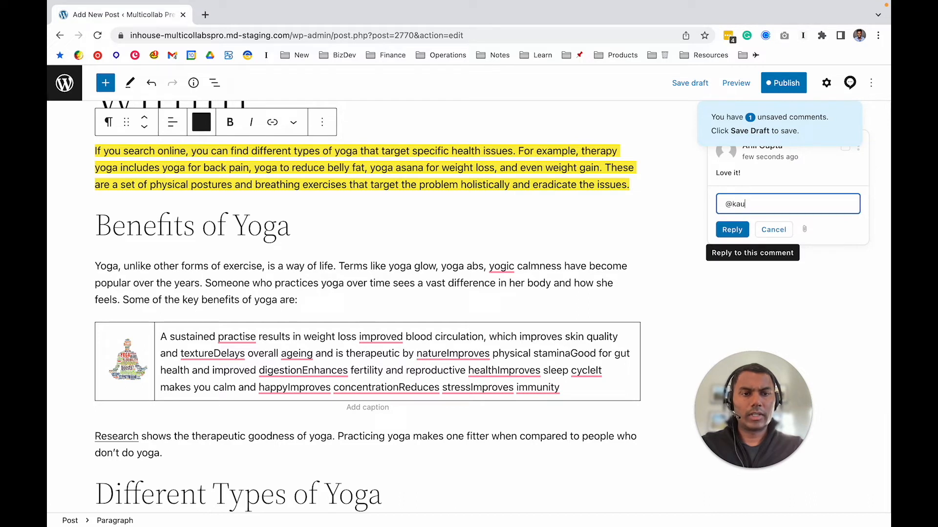
type("s")
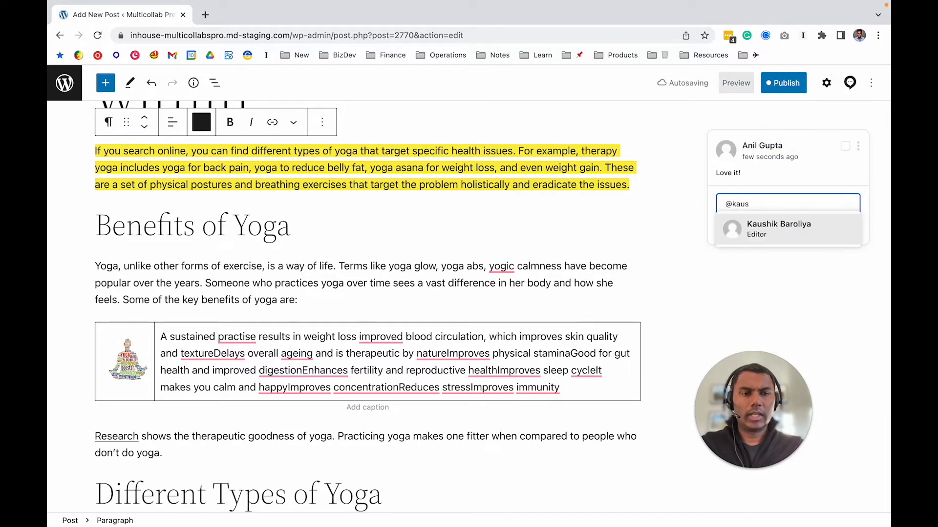
left_click(778, 229)
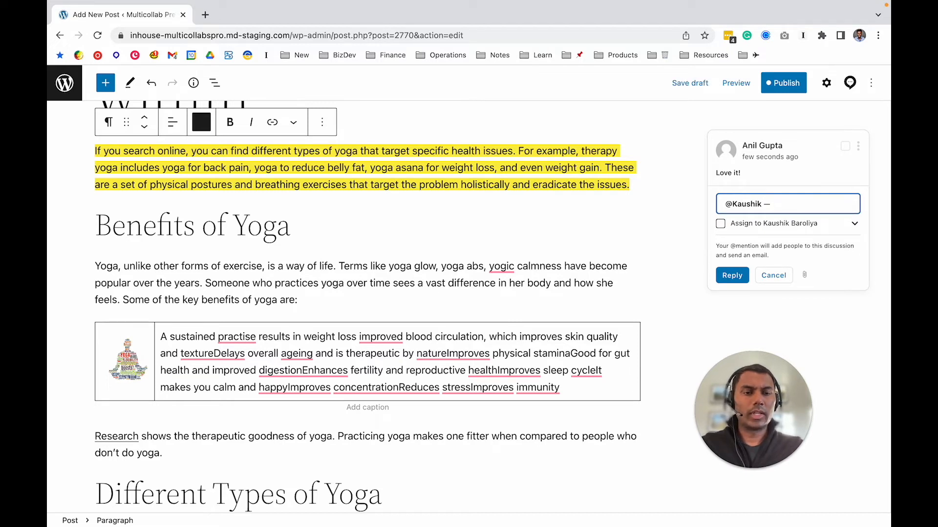
type("Can you check this?")
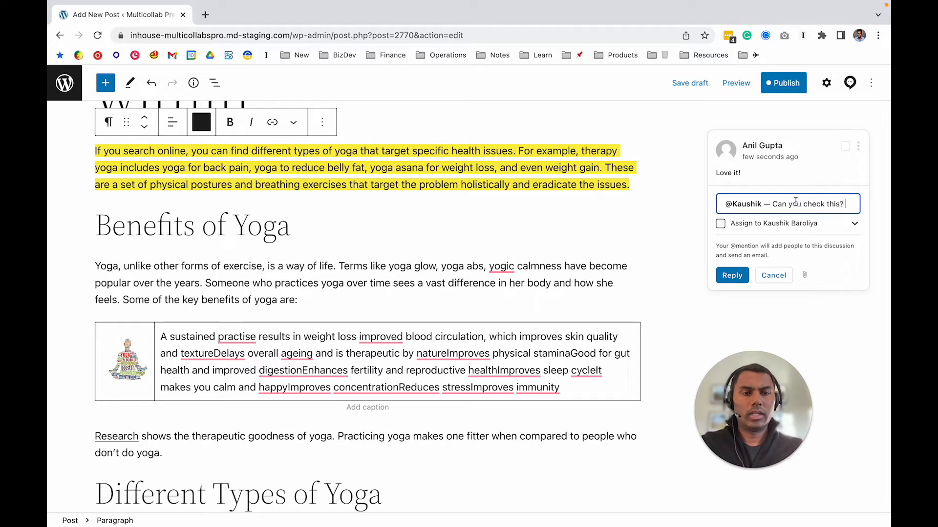
left_click(732, 275)
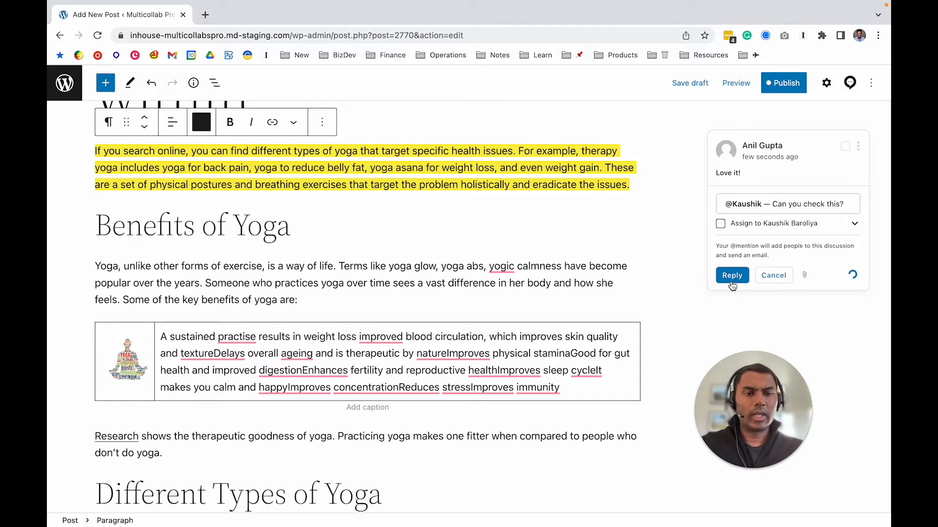
left_click(731, 275)
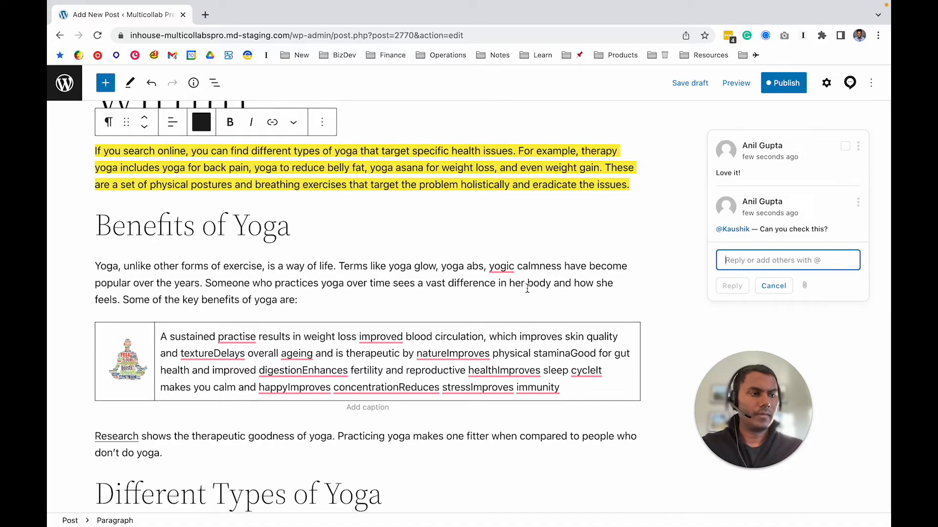
scroll("down", 3)
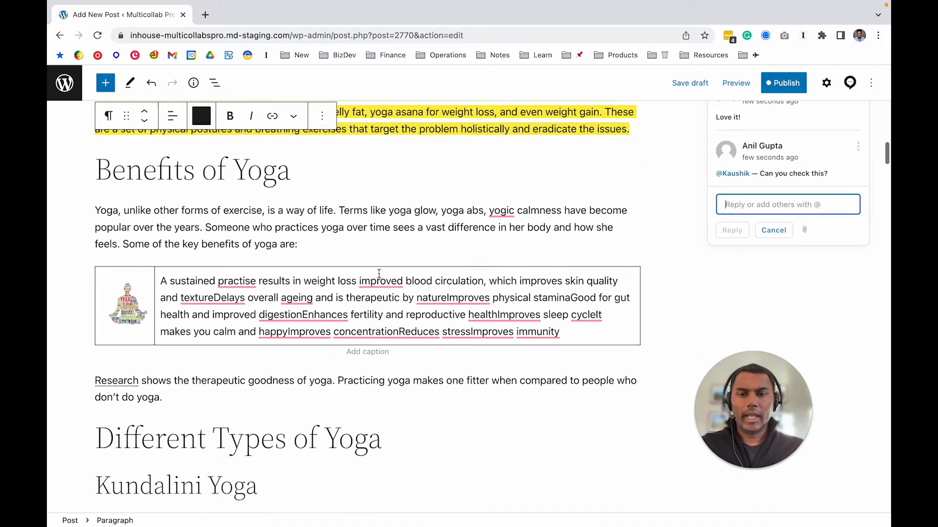
Scroll to the end of the post and select the Test Reusable Block 3 hero block
scroll("down", 3)
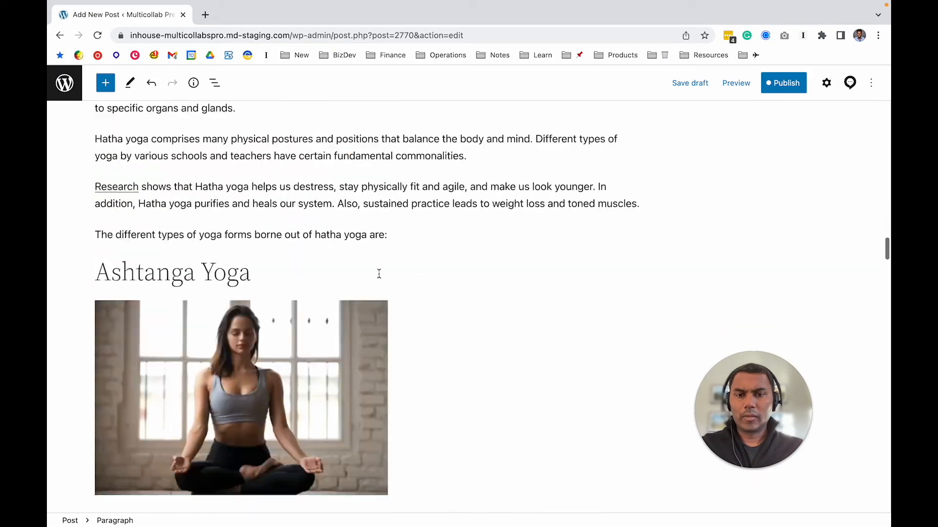
scroll("down", 3)
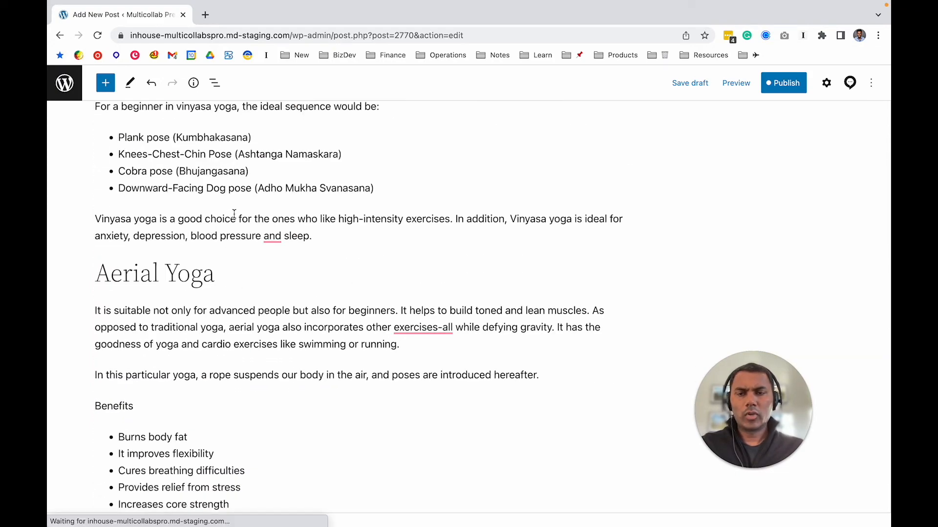
scroll("up", 3)
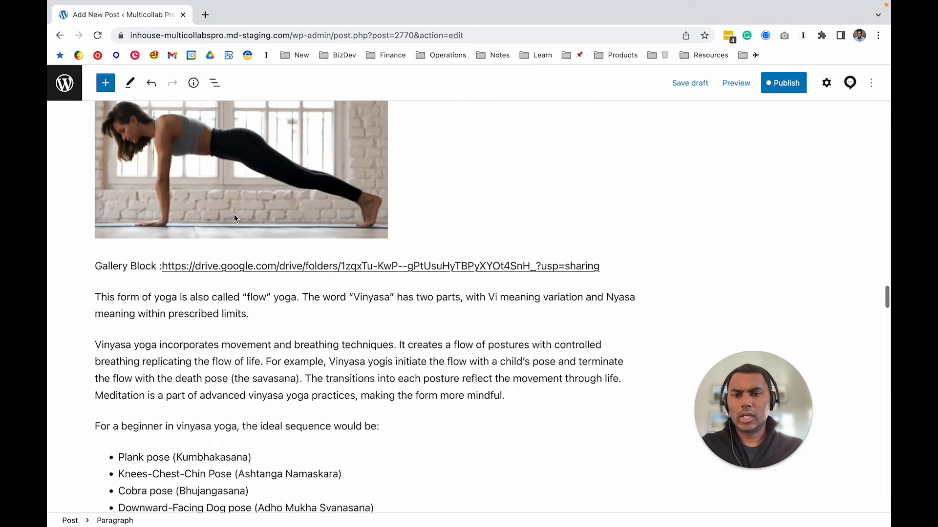
scroll("up", 3)
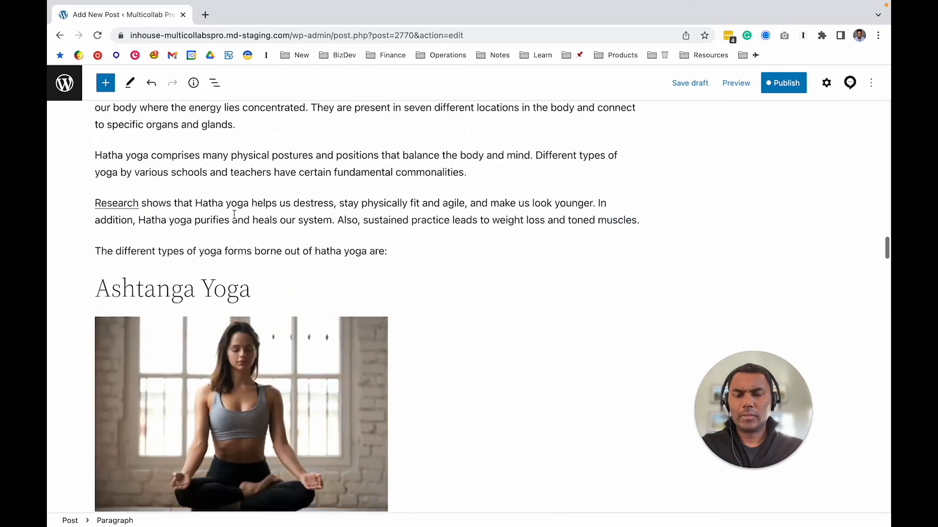
scroll("down", 3)
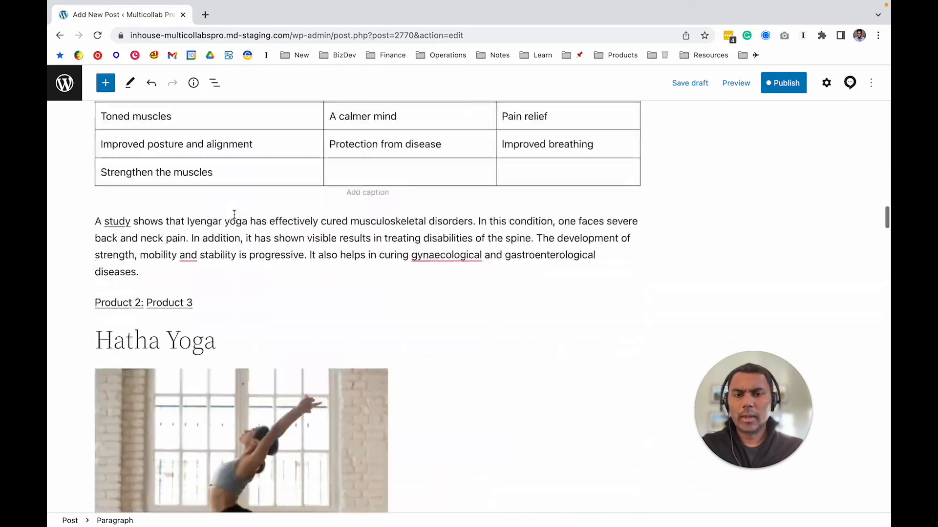
scroll("down", 3)
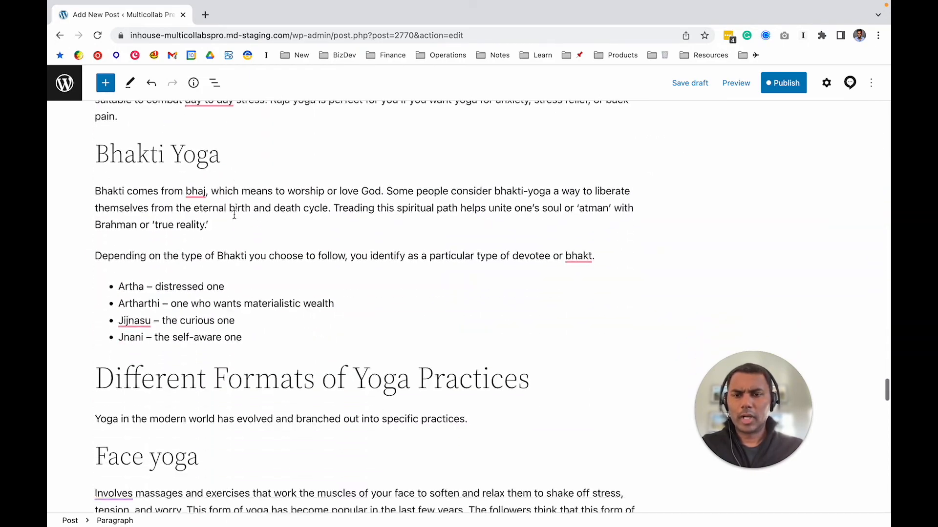
scroll("down", 3)
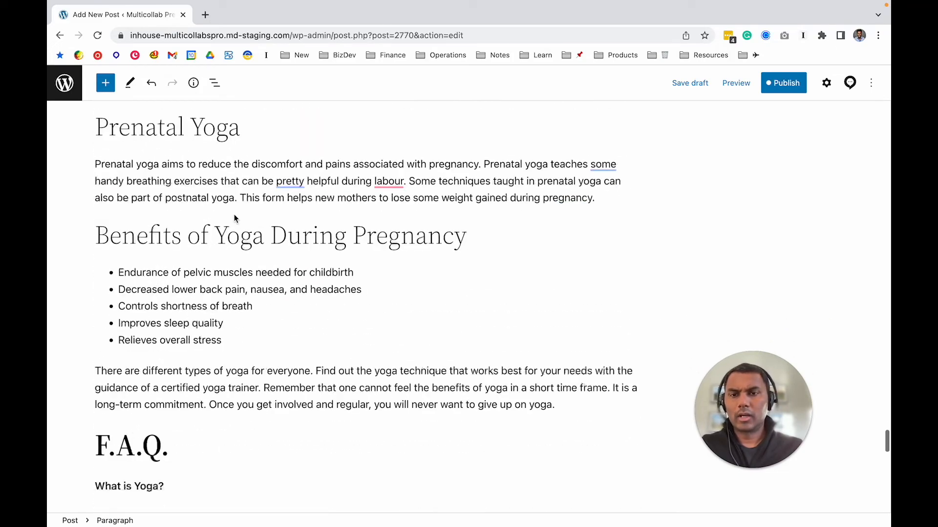
scroll("down", 3)
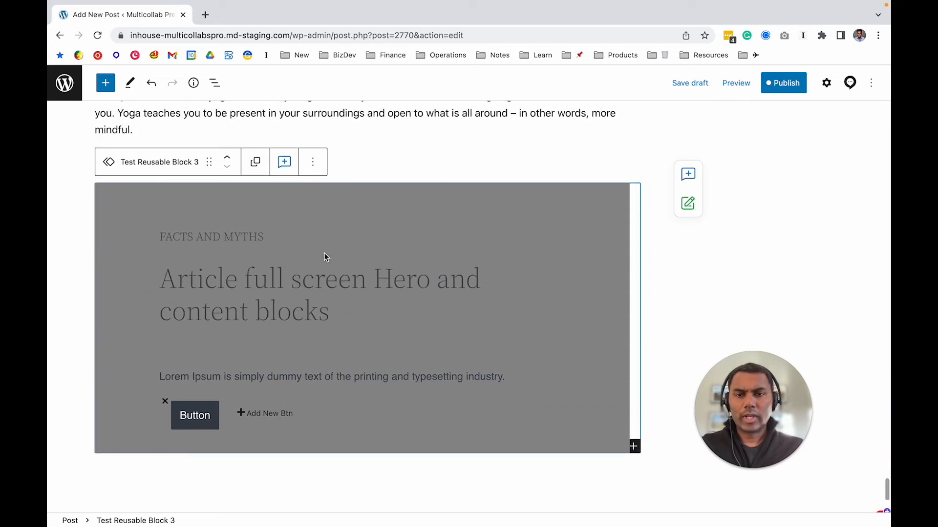
left_click(332, 312)
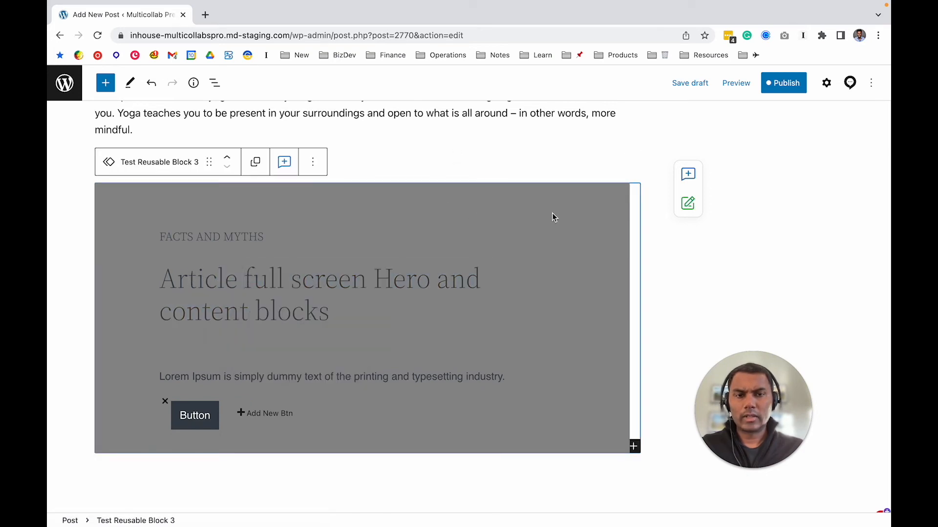
Select the MD Hero Block inside the reusable block and start a Multicollab comment on it
left_click(284, 161)
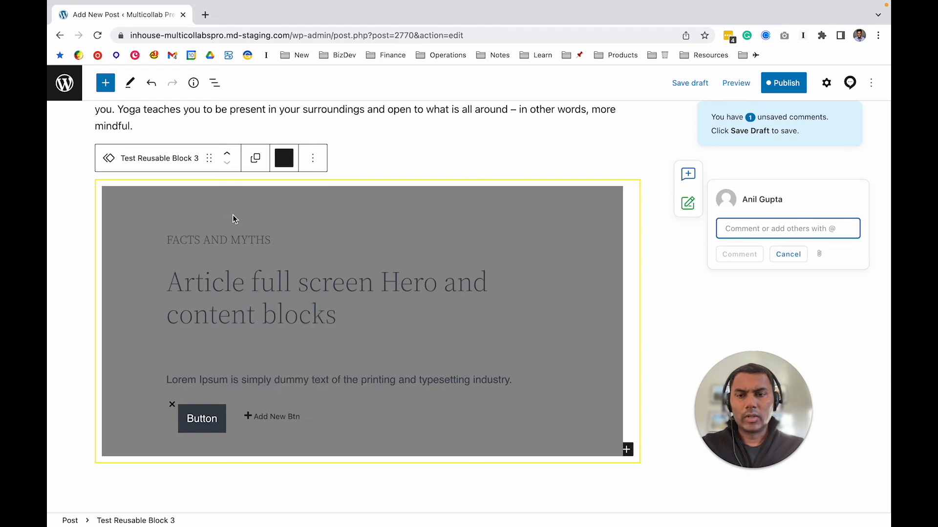
mouse_move(468, 189)
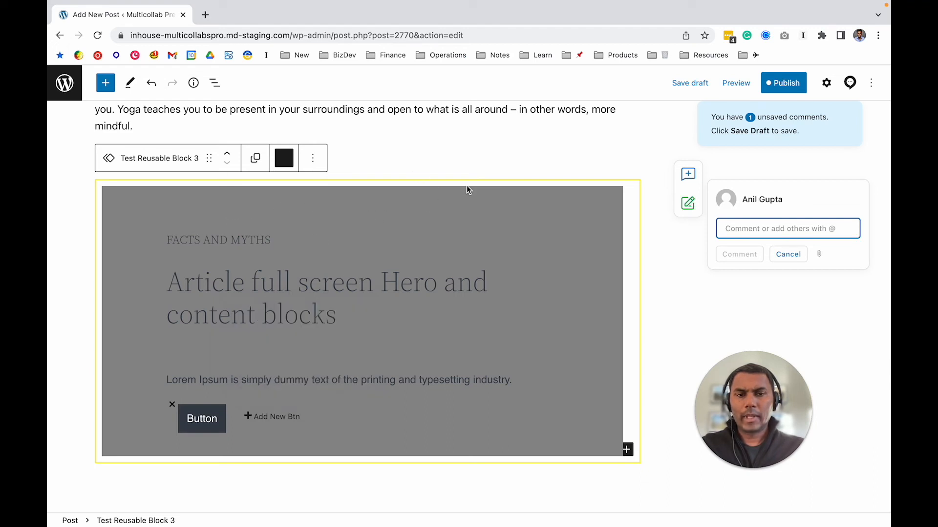
left_click(349, 282)
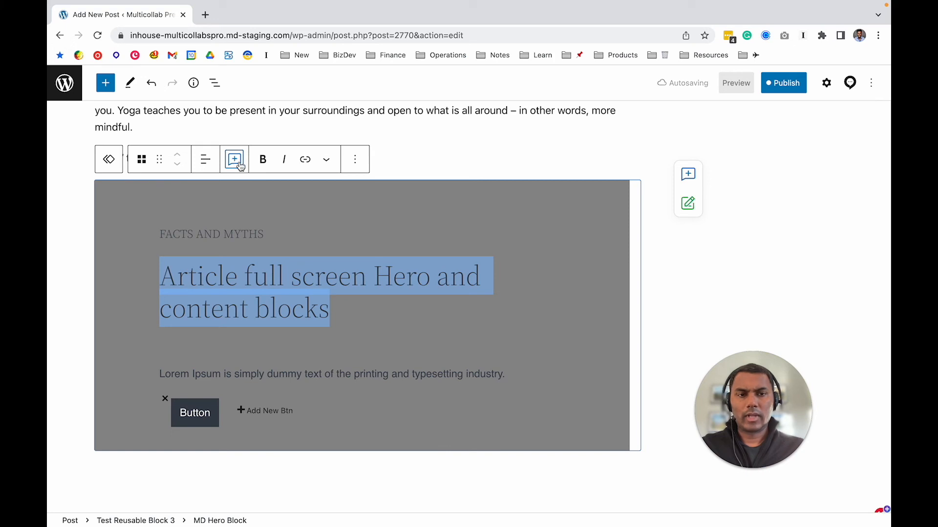
left_click(574, 225)
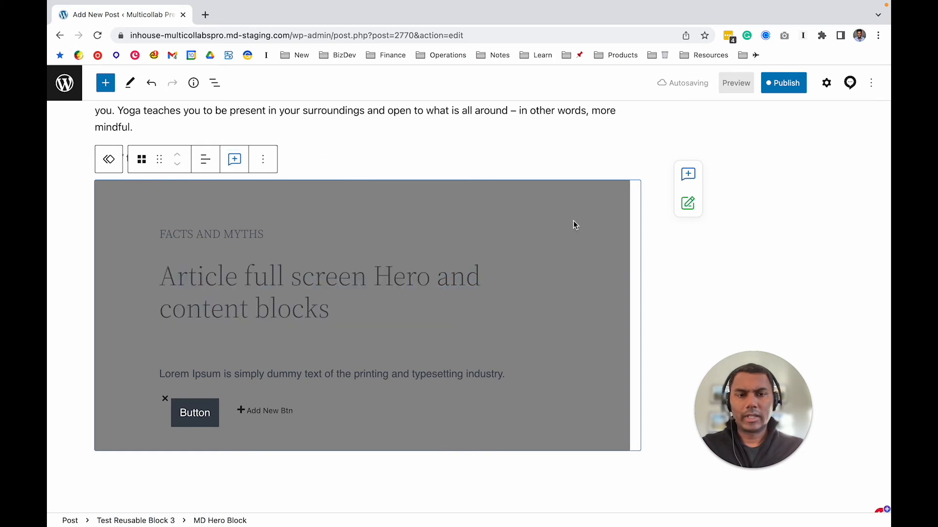
left_click(234, 159)
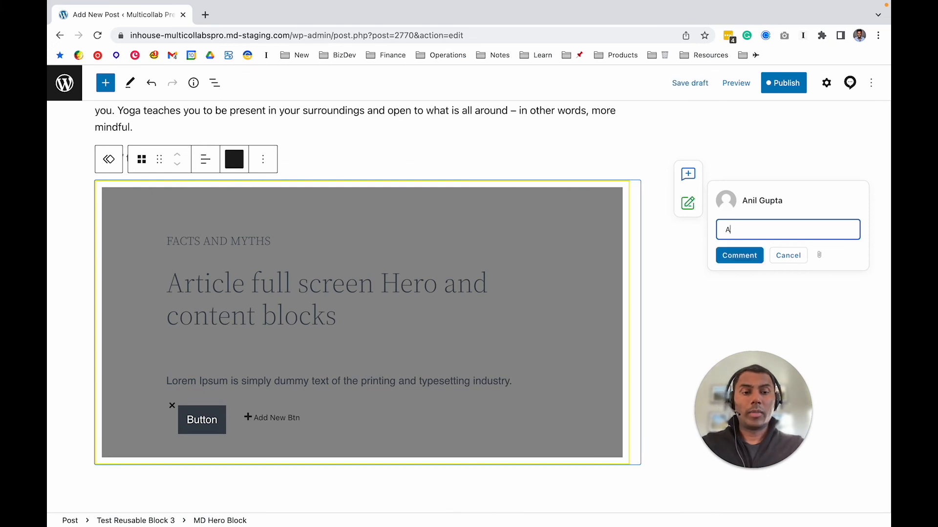
Post the comment "This is a comment on a block!" on the hero block
type("This is a comment")
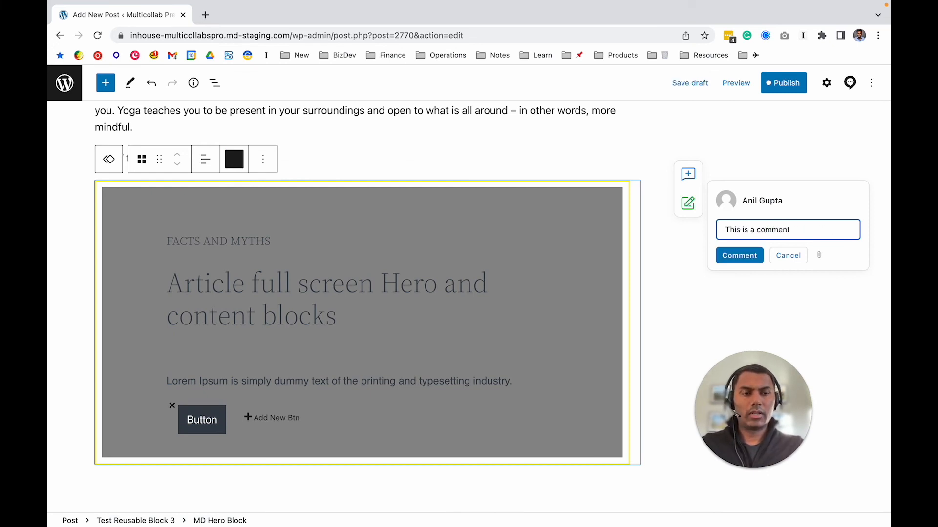
type("on a block")
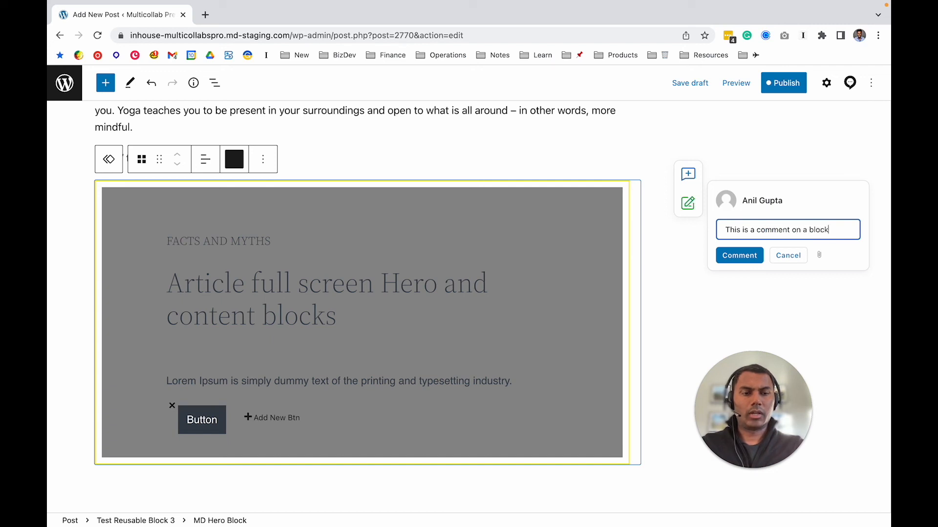
left_click(739, 256)
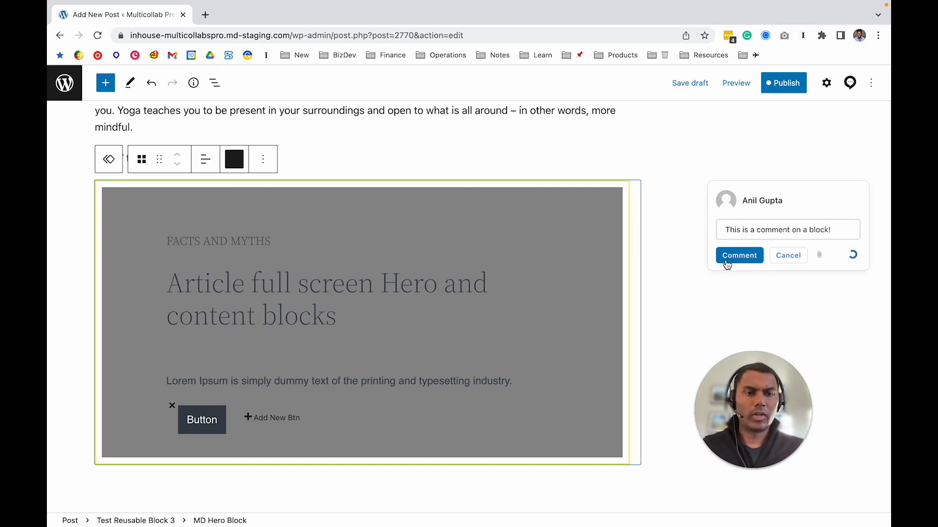
left_click(739, 255)
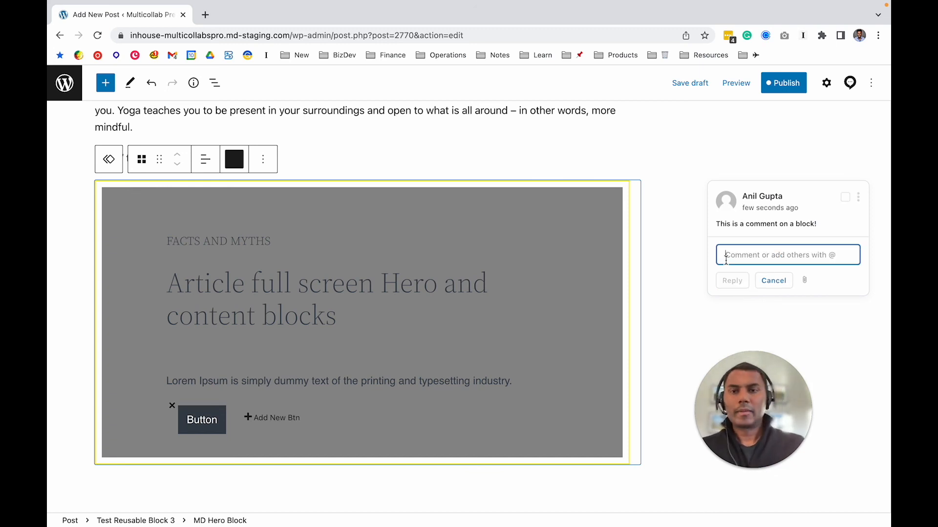
mouse_move(546, 276)
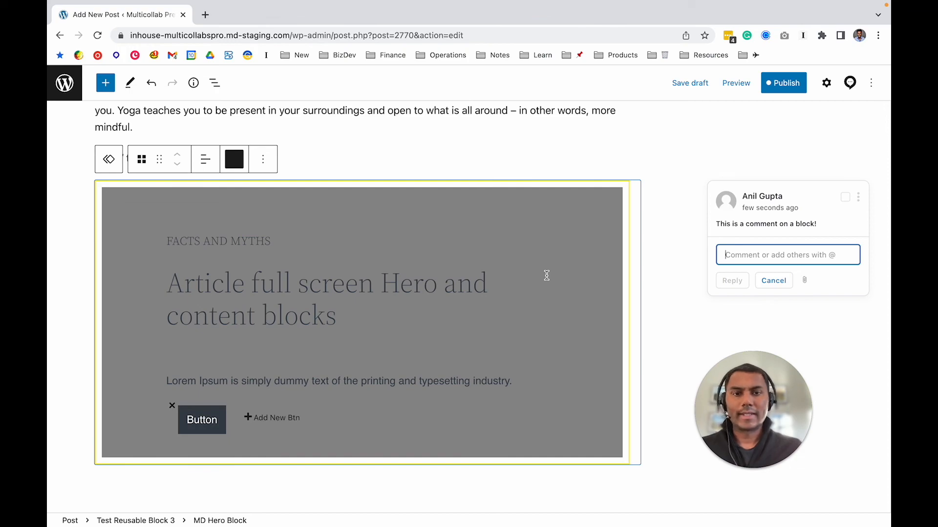
scroll("down", 3)
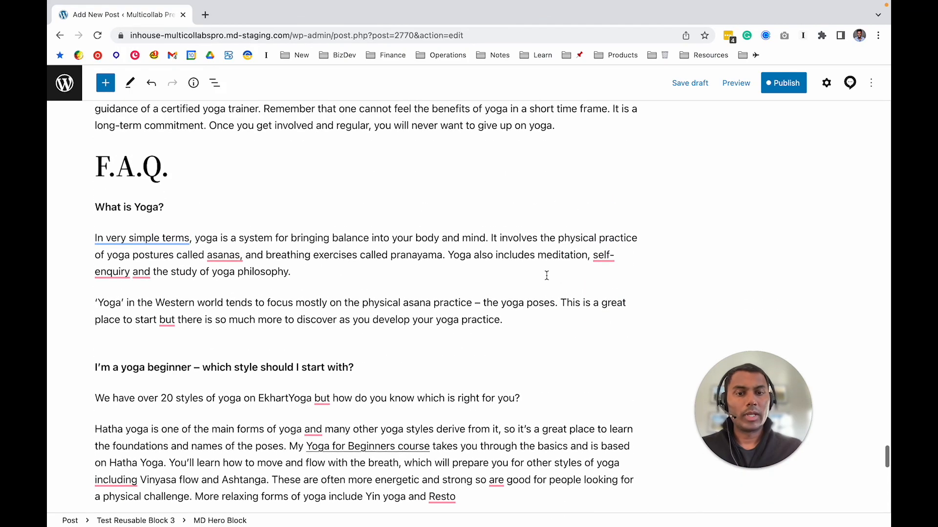